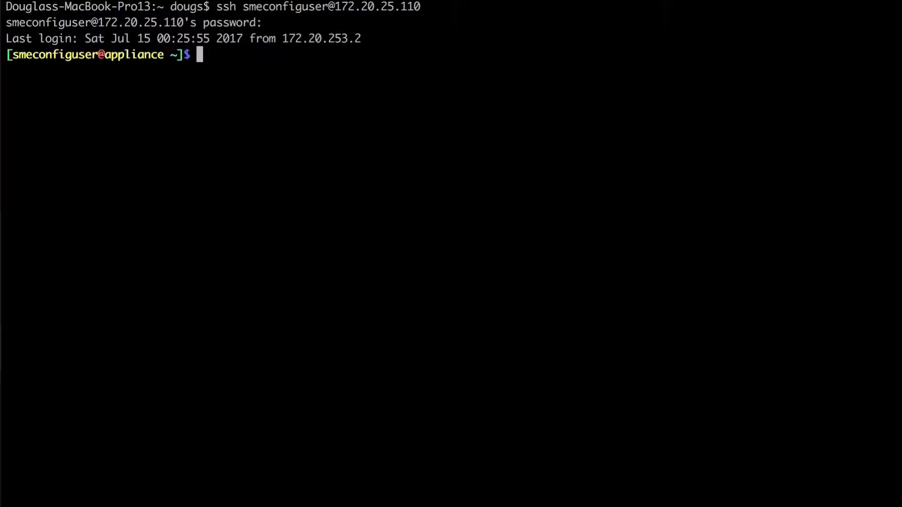
# Switch to root with su - and begin typing the yum install command
pyautogui.write('su -')
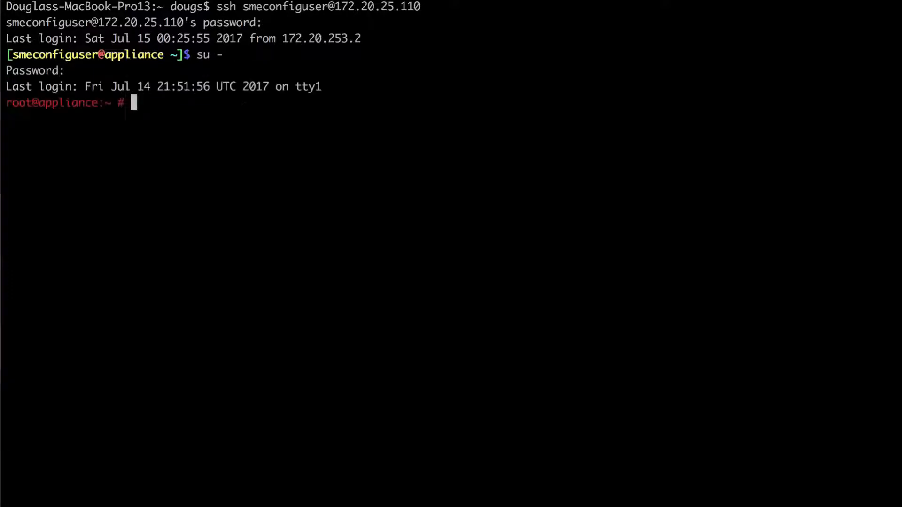
pyautogui.write('yum install')
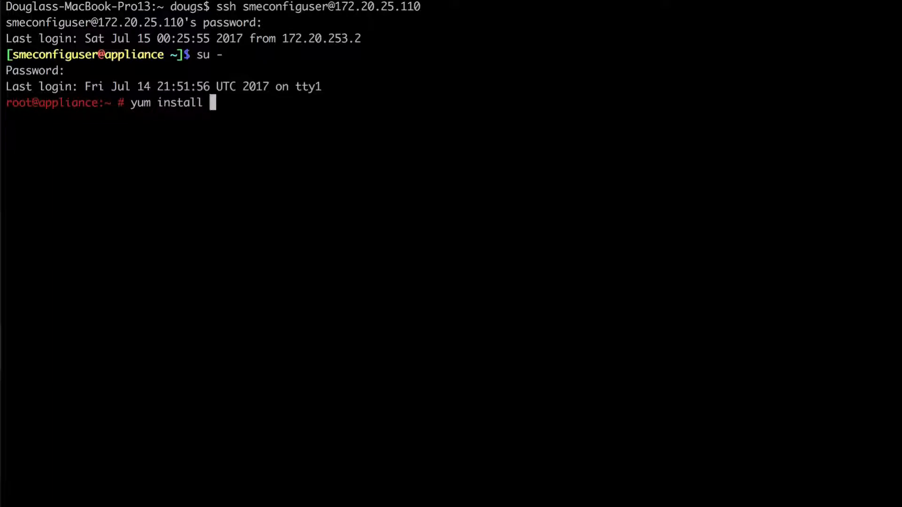
# Install python-certbot-apache with yum -y and wait for it to report Complete
pyautogui.write('pyt')
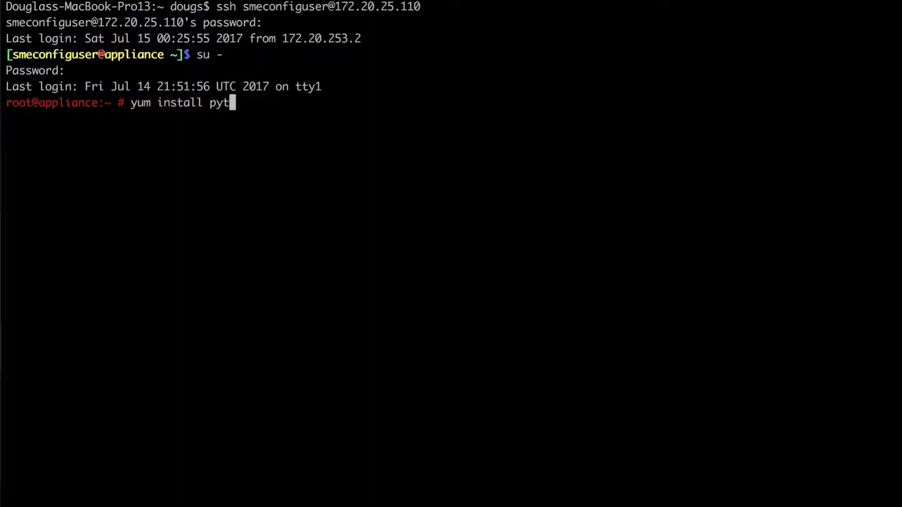
pyautogui.write('hon-certb')
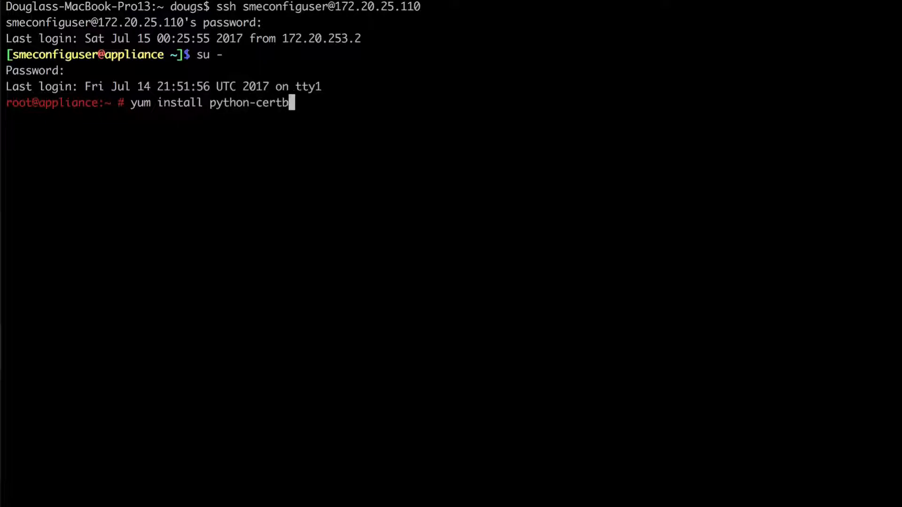
pyautogui.write('ot')
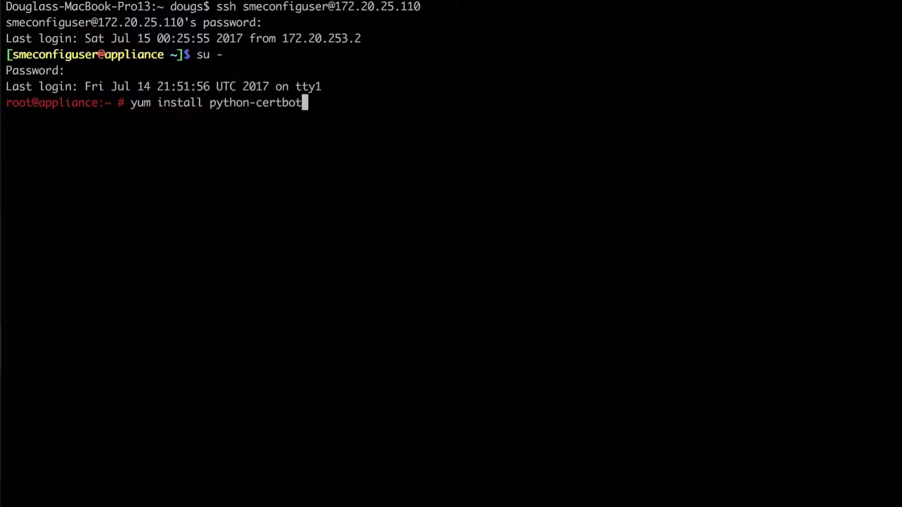
pyautogui.write('-apache')
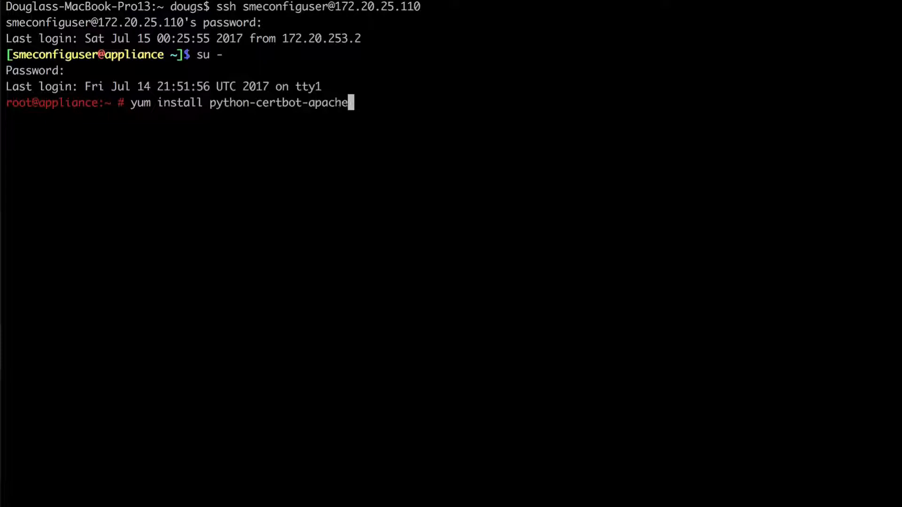
pyautogui.write('-y')
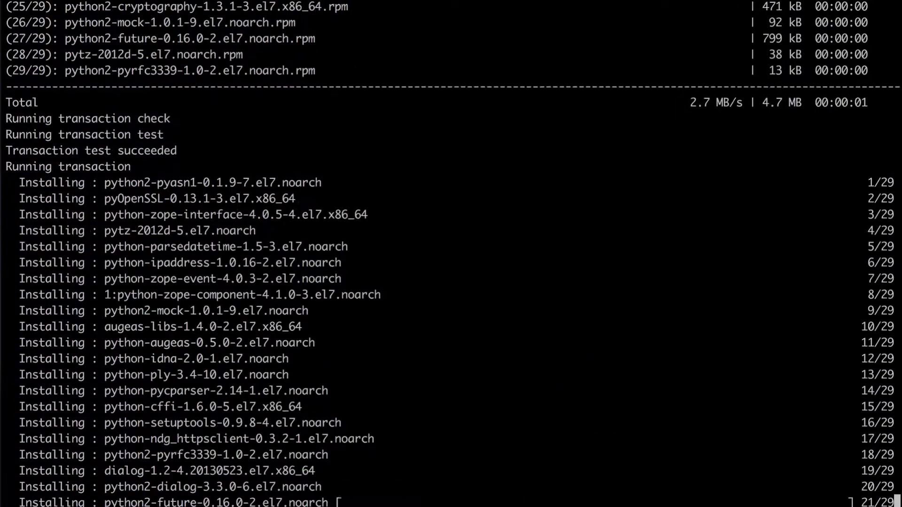
pyautogui.scroll(-3)
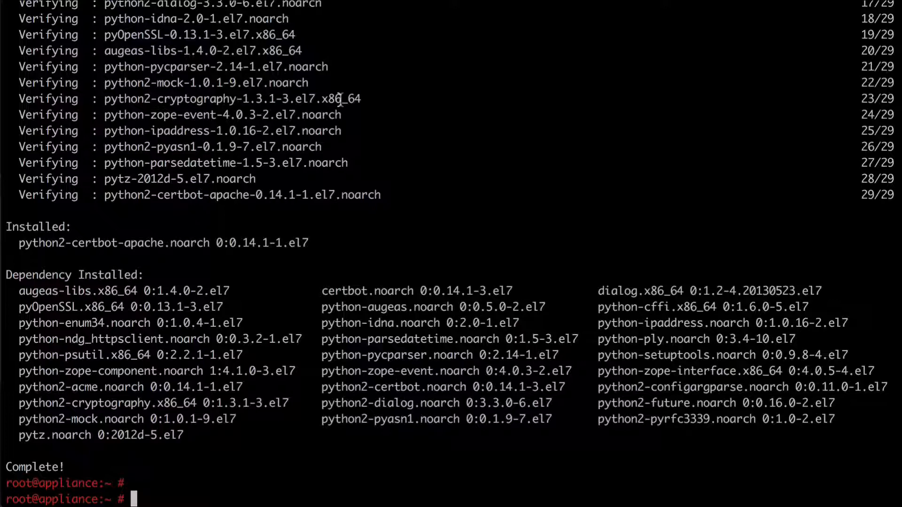
# Start the certbot --apache command with learn.storagemadeeasy.com as the first domain
pyautogui.write('certbot --ap')
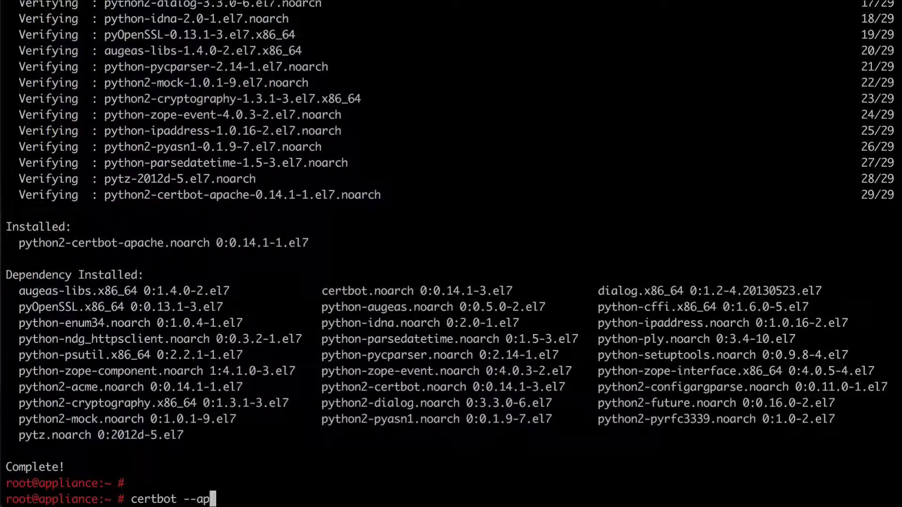
pyautogui.write('ache')
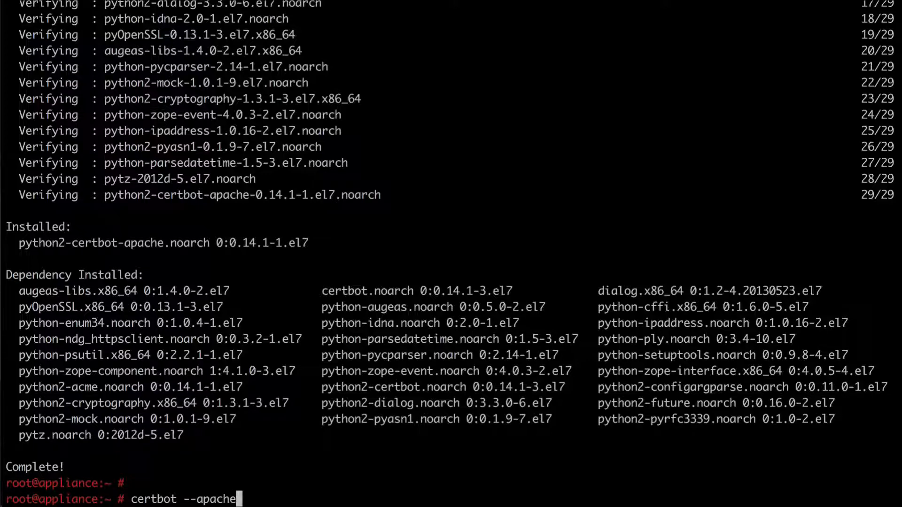
pyautogui.write('-d')
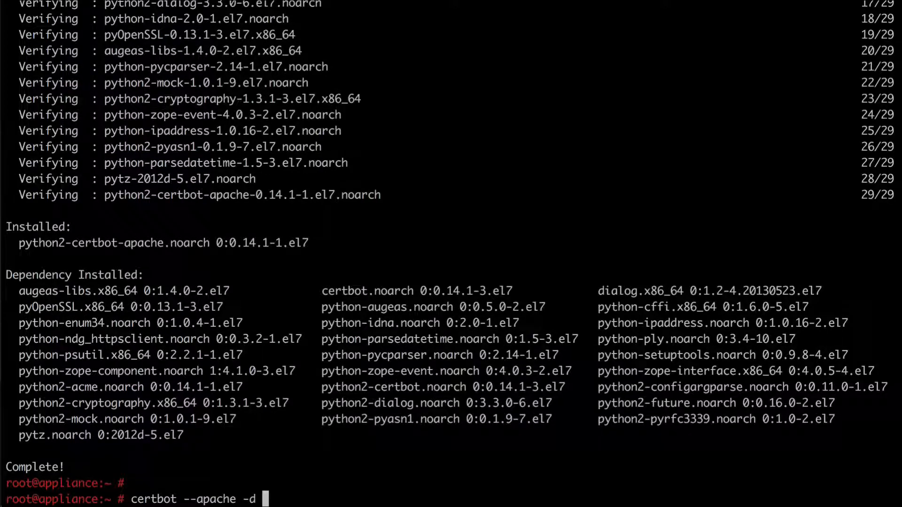
pyautogui.write('lear')
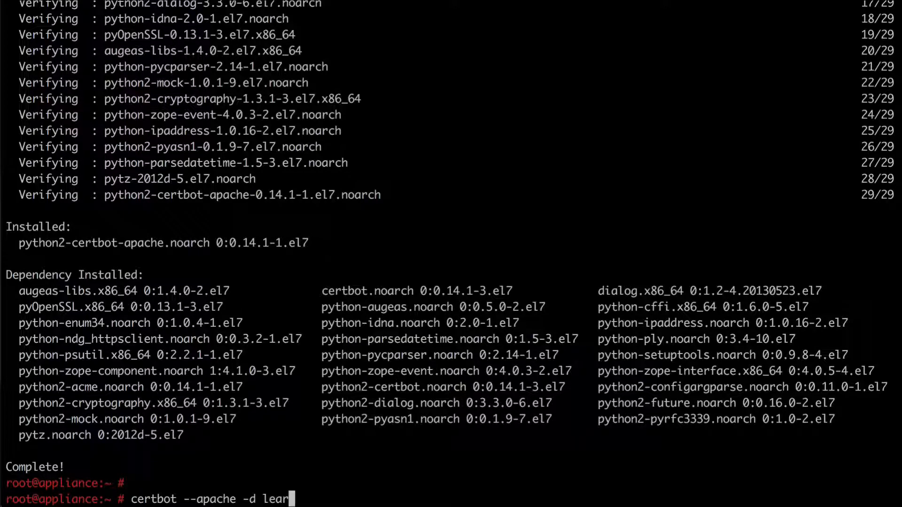
pyautogui.write('n.storage')
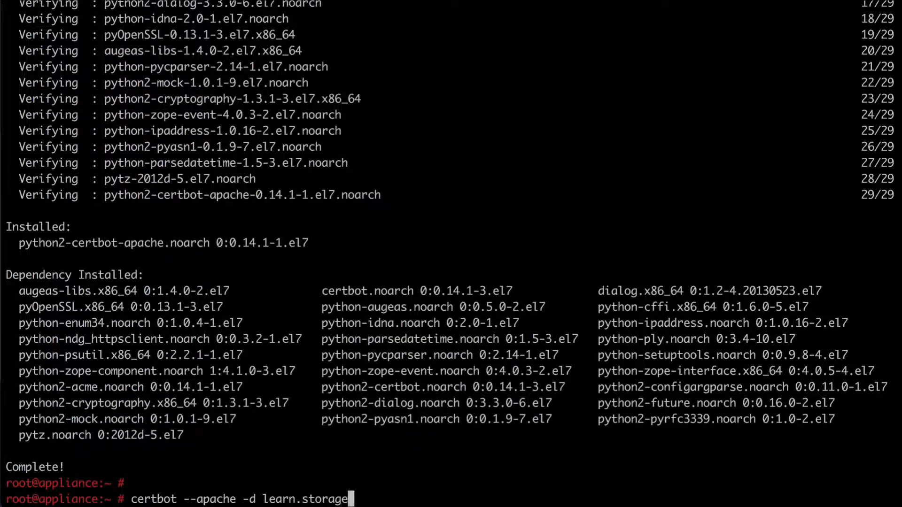
pyautogui.write('madeeasy.com -d')
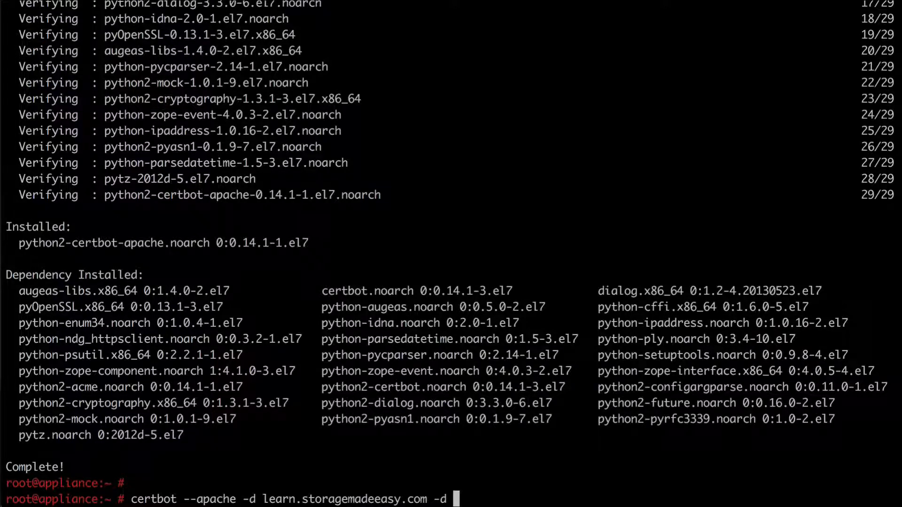
# Add s3.learn.storagemadeeasy.com and webdav.learn.storagemadeeasy.com as further certbot domains
pyautogui.write('s3')
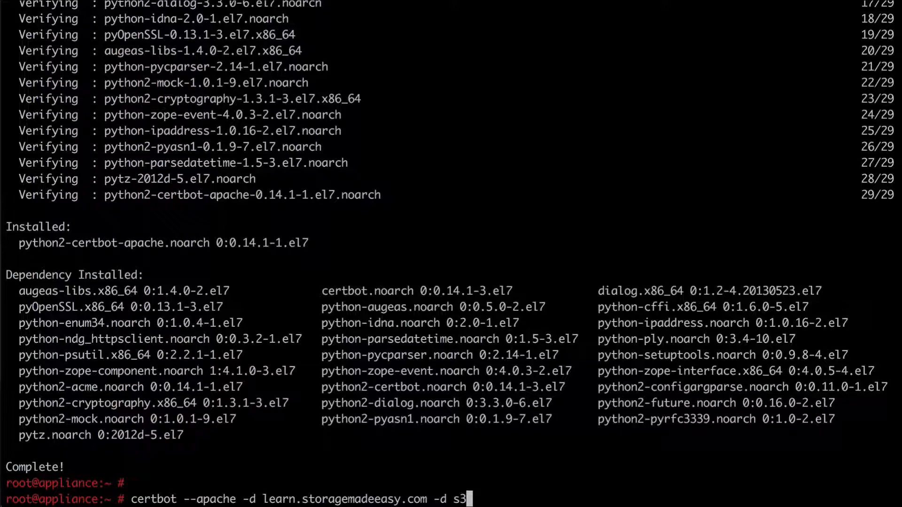
pyautogui.write('.')
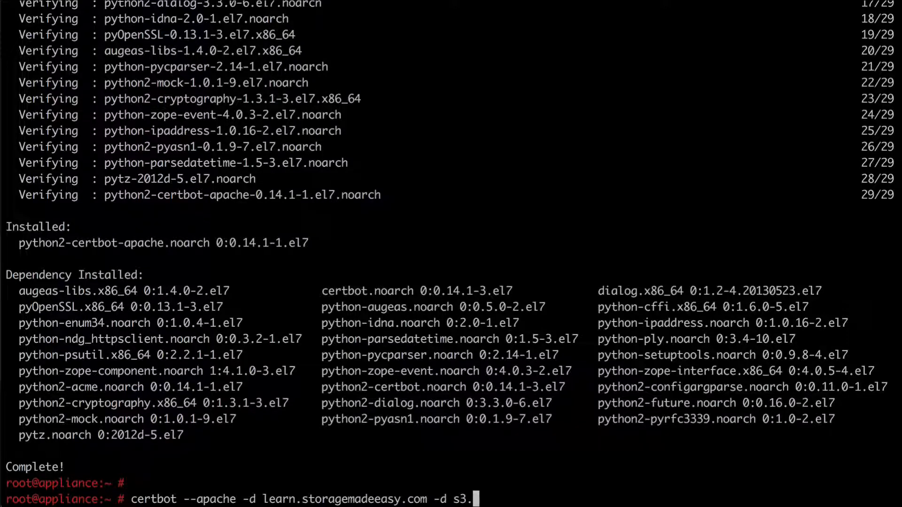
pyautogui.write('learn.storagemad')
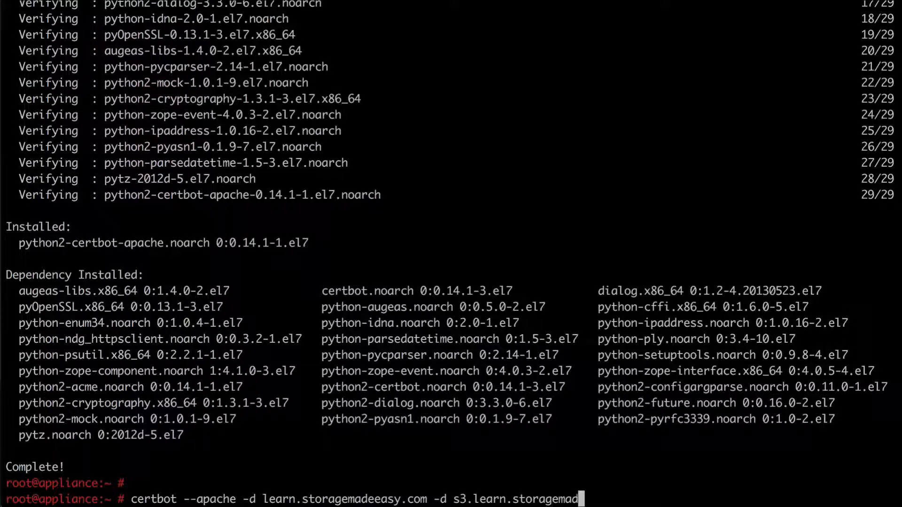
pyautogui.write('easy.com')
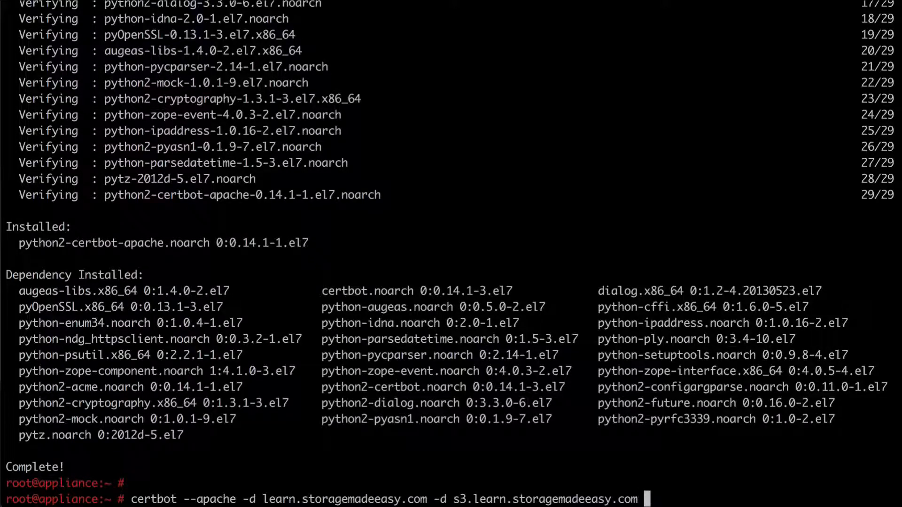
pyautogui.write('-d')
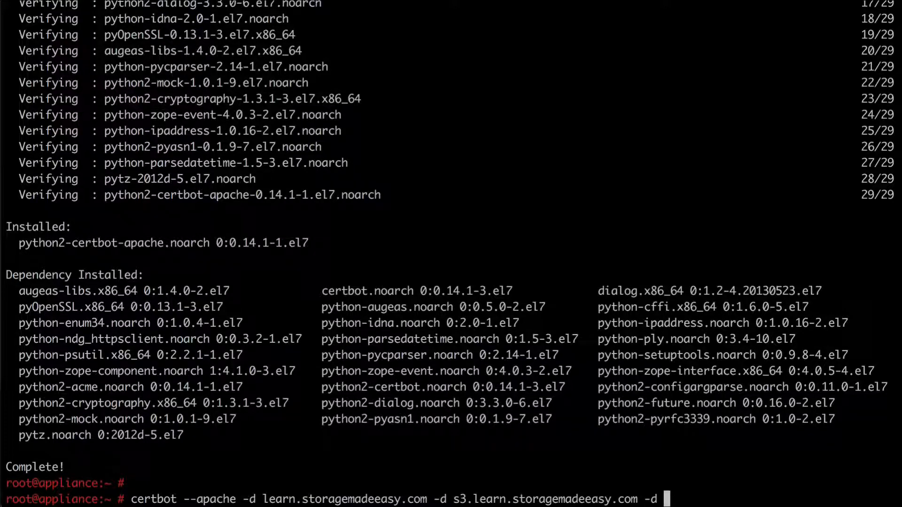
pyautogui.write('web')
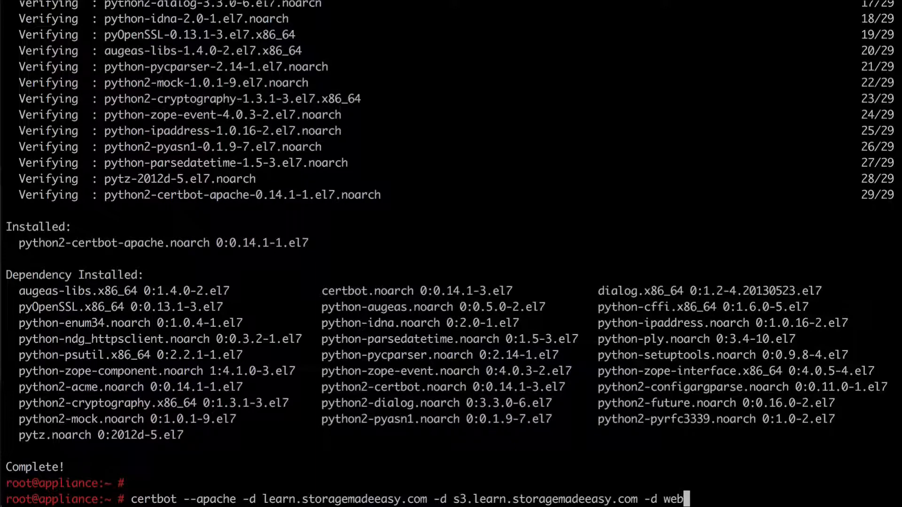
pyautogui.write('dav.l')
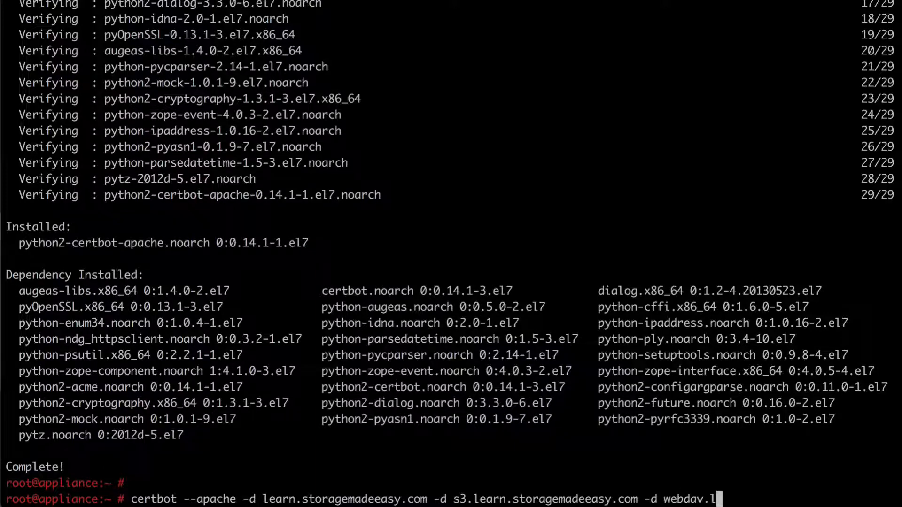
pyautogui.write('earn.storagemadeeasy.com')
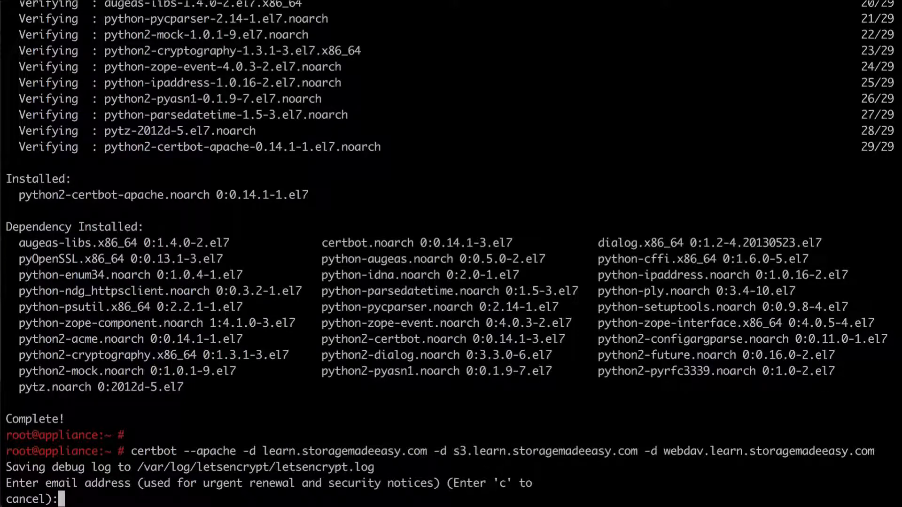
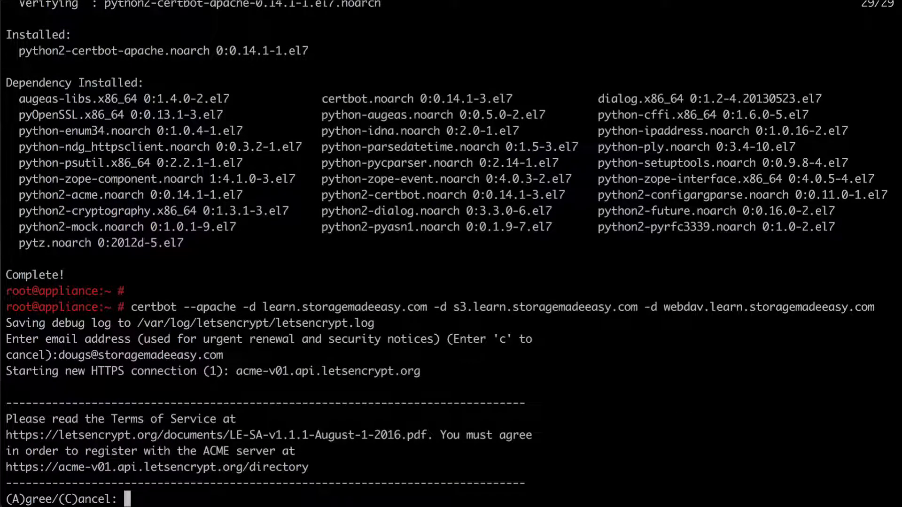
pyautogui.write('A')
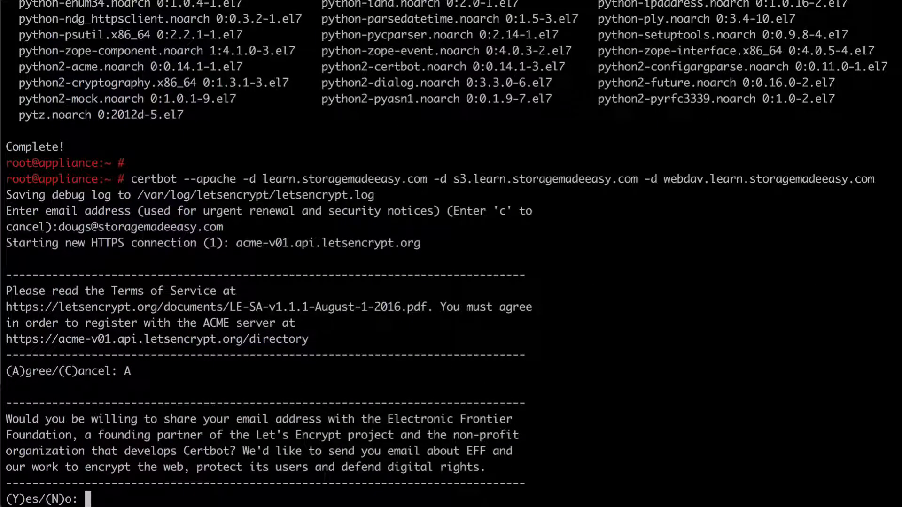
pyautogui.write('N')
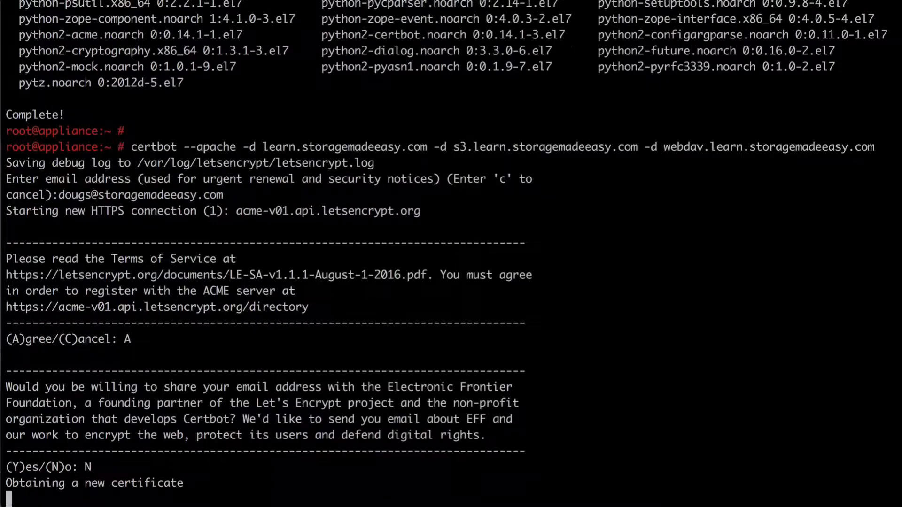
pyautogui.scroll(-3)
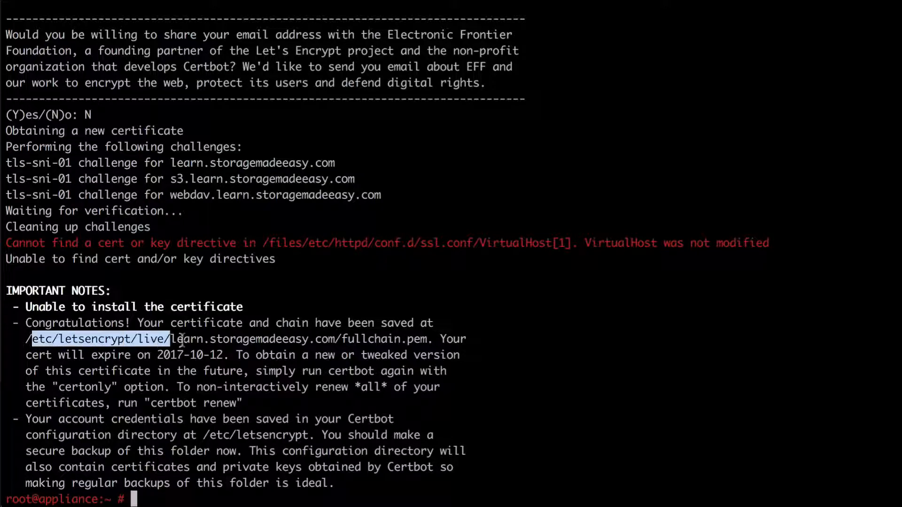
# Select the saved certificate path and list /etc/letsencrypt/live/learn.storagemadeeasy.com/ with ll
pyautogui.moveTo(175, 339); pyautogui.dragTo(337, 339)
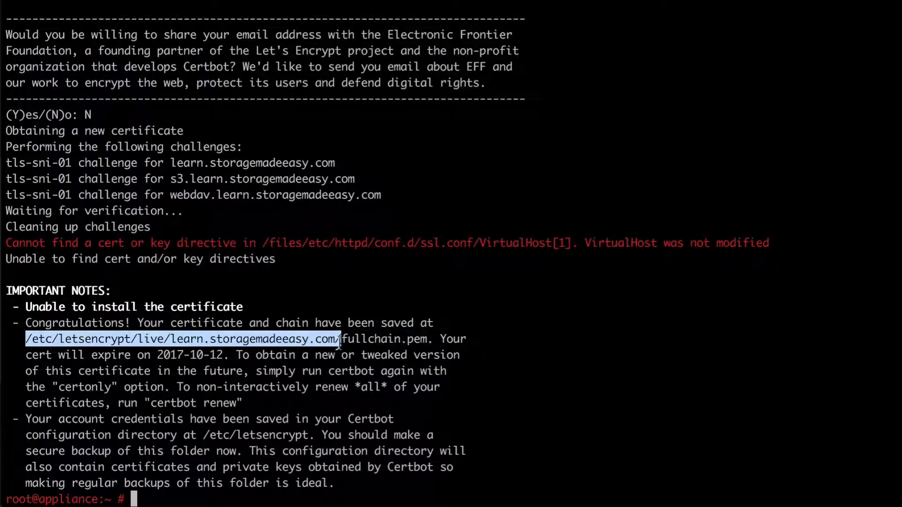
pyautogui.write('ll /etc/letsencrypt/live/learn.storagemadeeasy.com/')
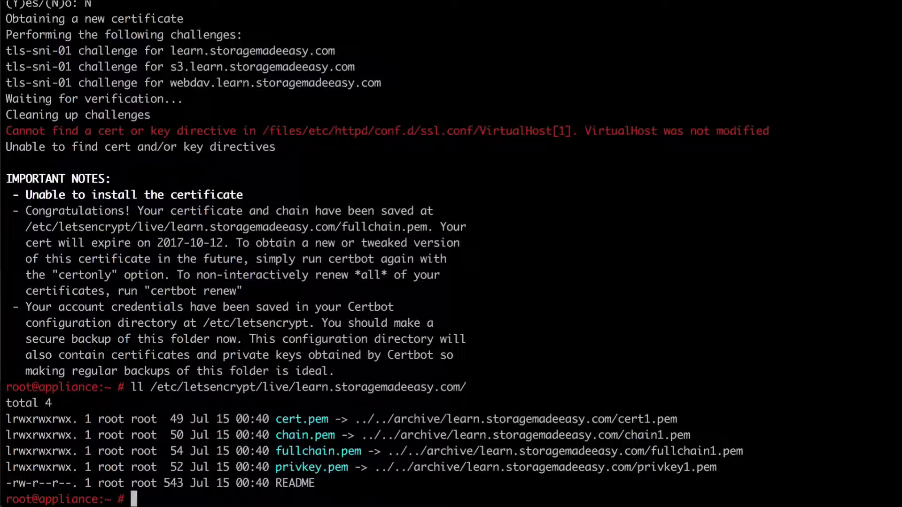
pyautogui.moveTo(484, 338)
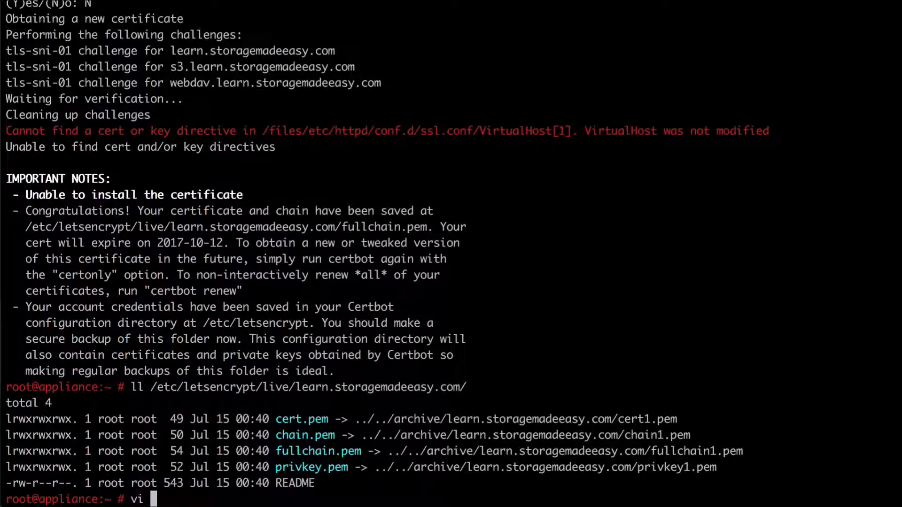
# Open /etc/httpd/conf.d/ssl.conf in vi
pyautogui.write('/etc')
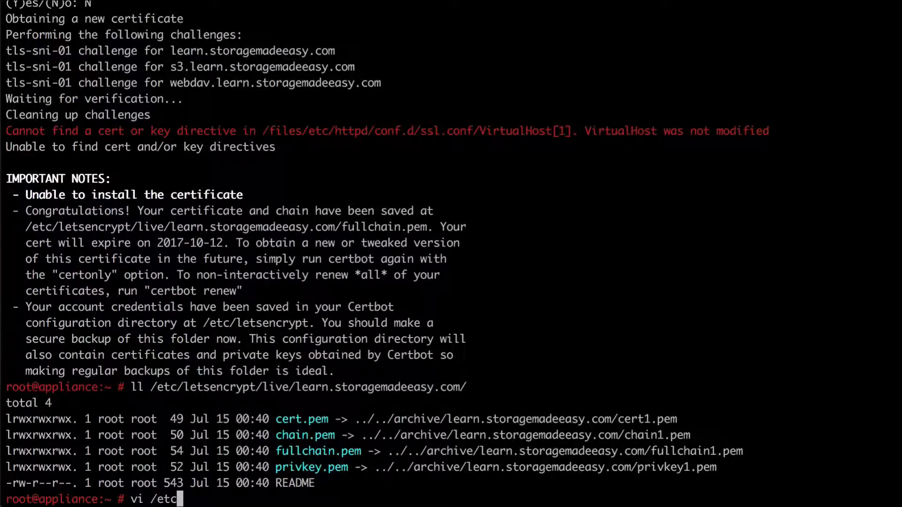
pyautogui.write('/htt')
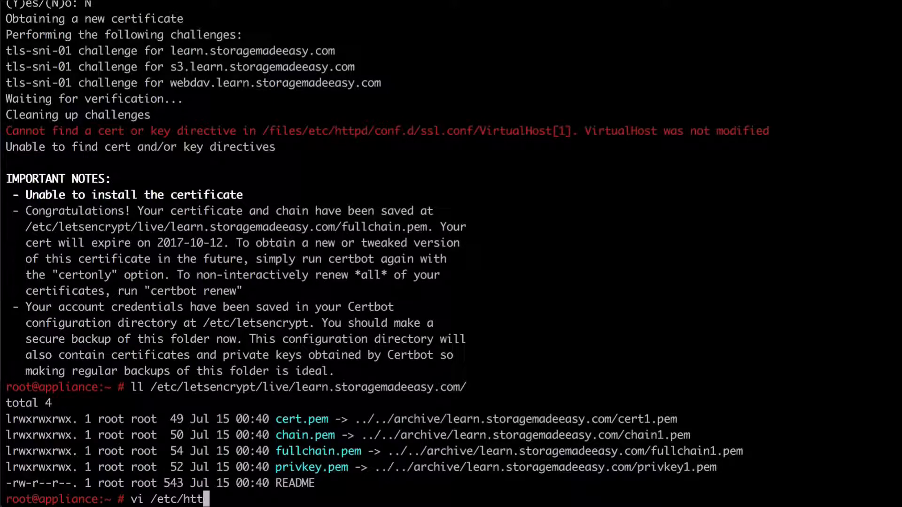
pyautogui.write('pd/conf.d/')
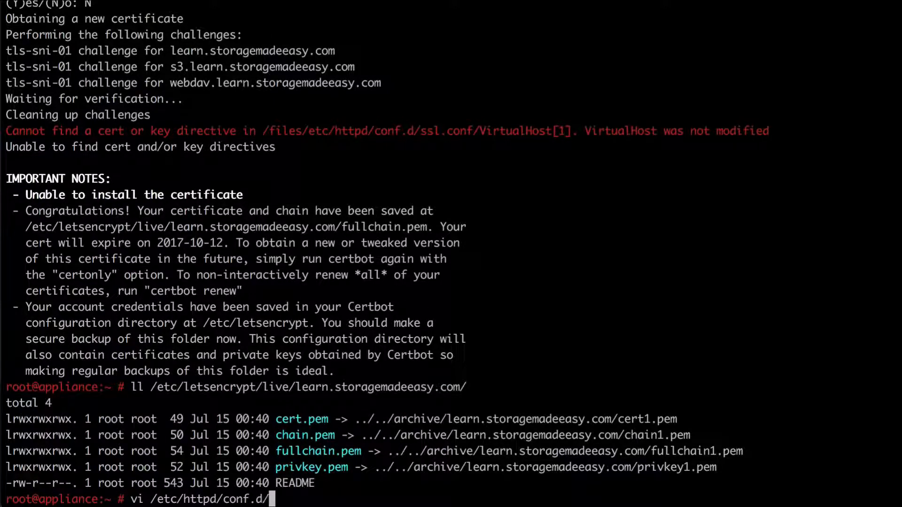
pyautogui.write('ssl.conf')
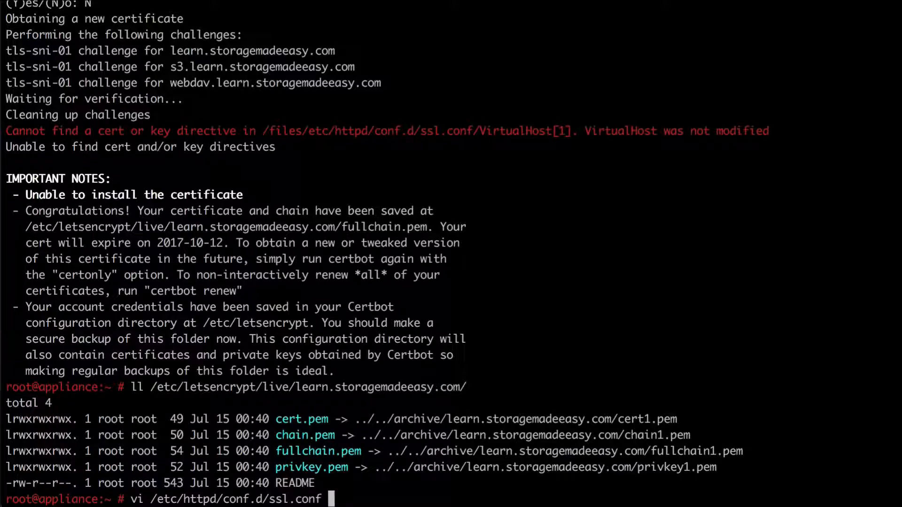
pyautogui.press('Return')
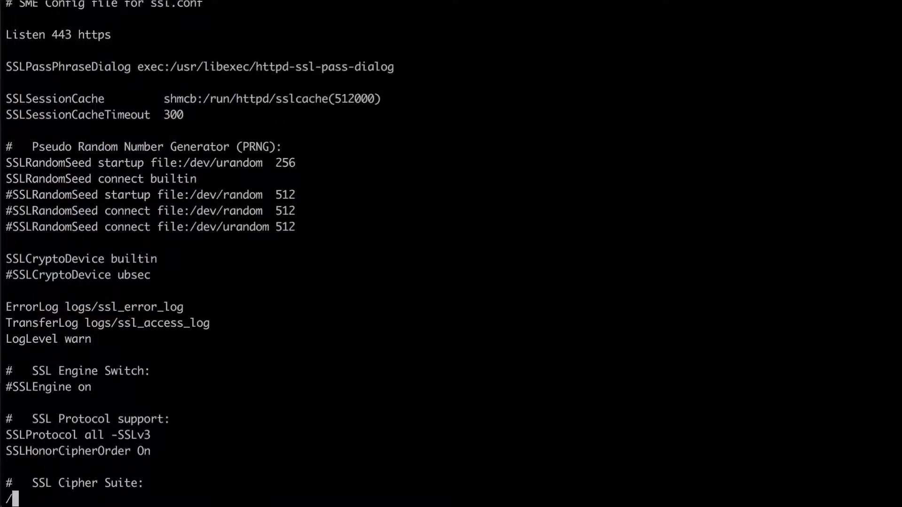
# Change the SSLCertificateFile path to the Let's Encrypt cert.pem
pyautogui.scroll(-3)
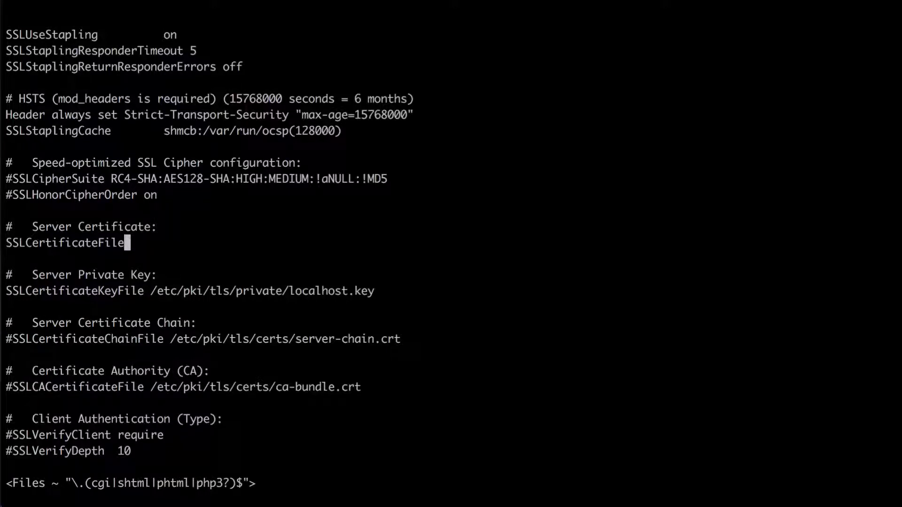
pyautogui.press('i')
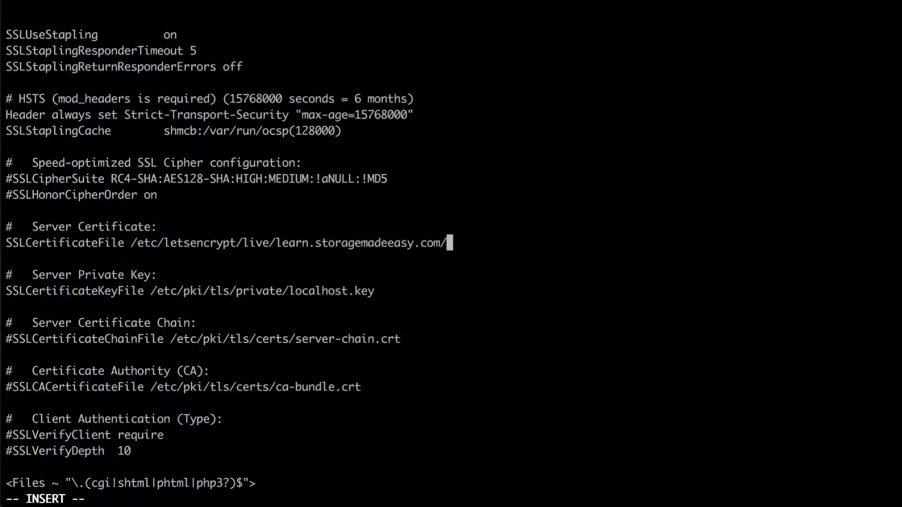
pyautogui.write('ce')
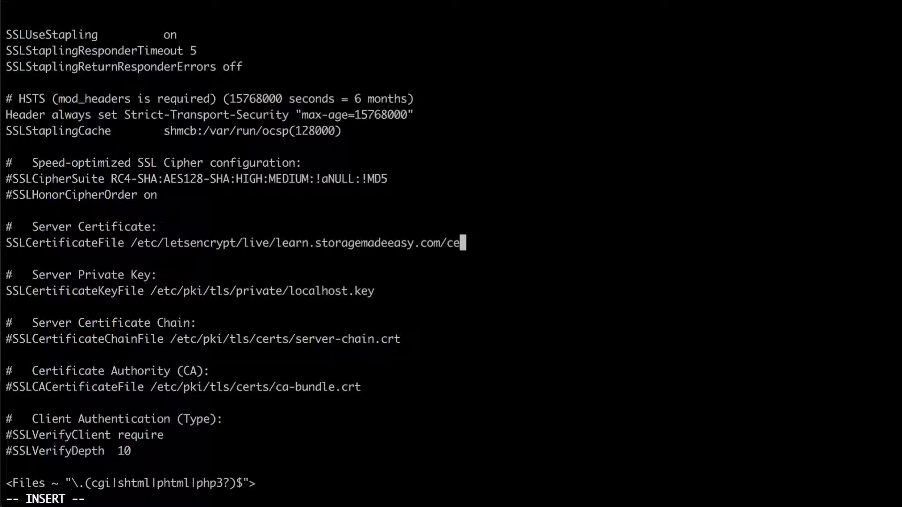
pyautogui.write('rt.p')
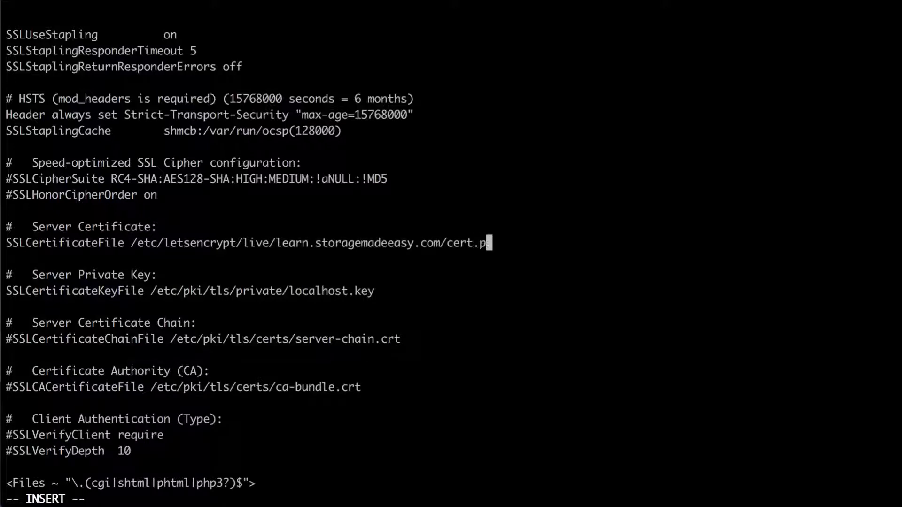
pyautogui.write('em')
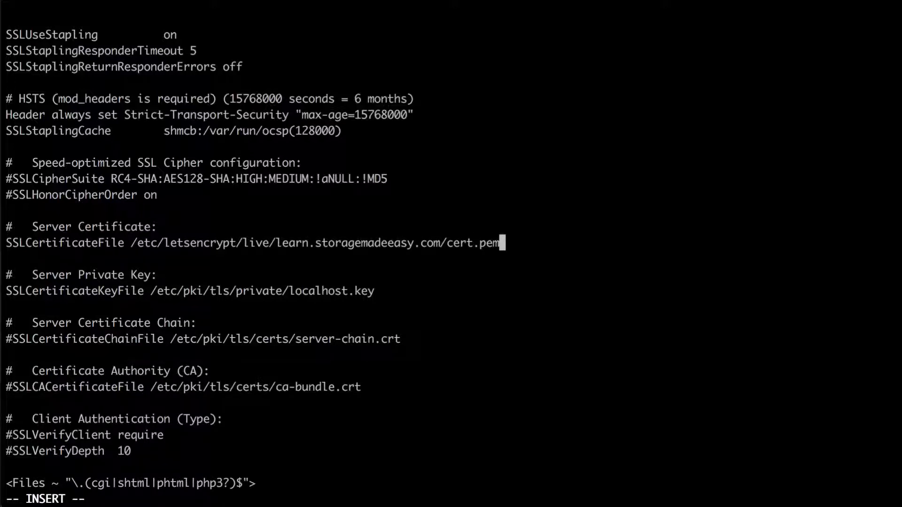
pyautogui.press('Down')
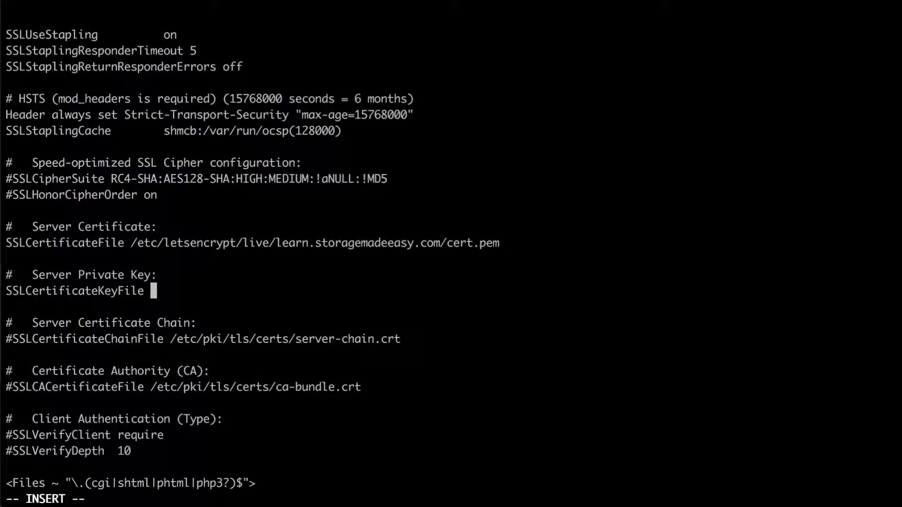
# Point SSLCertificateKeyFile to /etc/letsencrypt/live/learn.storagemadeeasy.com/privkey.pem
pyautogui.write('/etc/letsencrypt/live/learn.storagemadeeasy.com/')
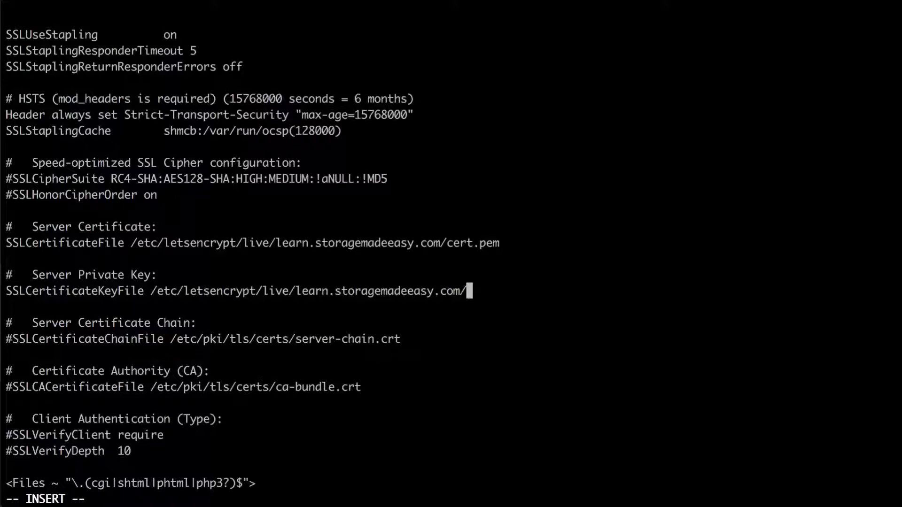
pyautogui.write('pr')
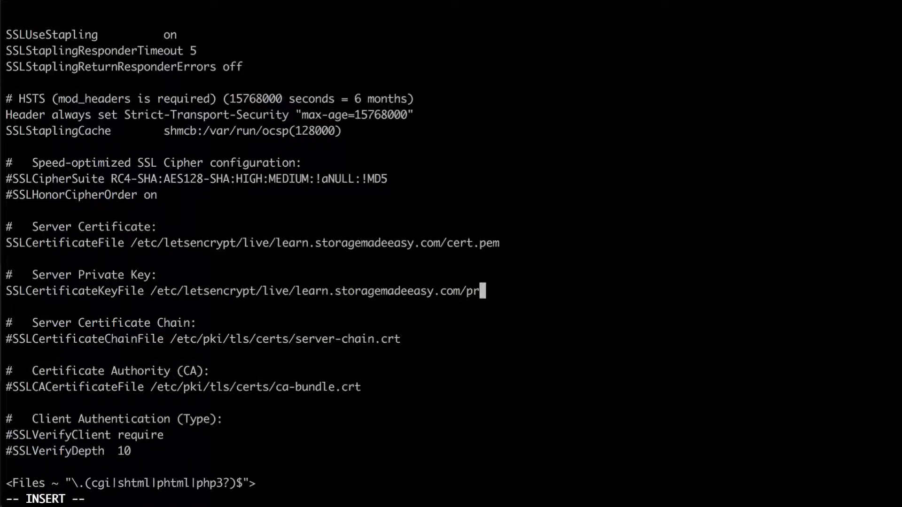
pyautogui.write('vke')
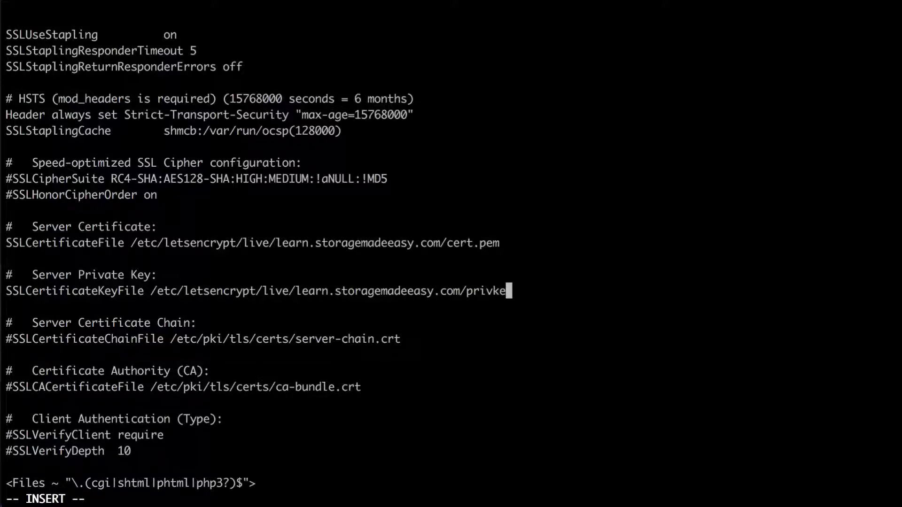
pyautogui.write('y.pem')
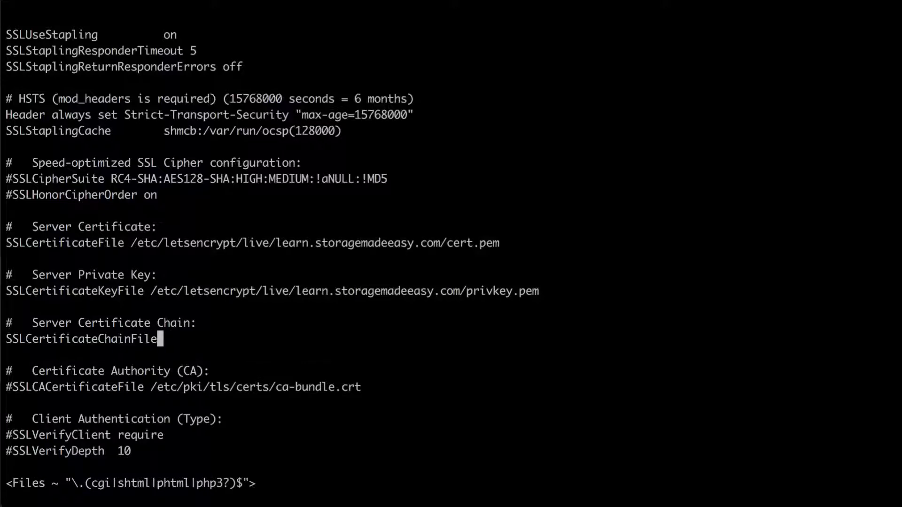
# Set the chain and CA directives to chain.pem and fullchain.pem, then save with :wq
pyautogui.write('/etc/letsencrypt/live/learn.storagemadeeasy.com/')
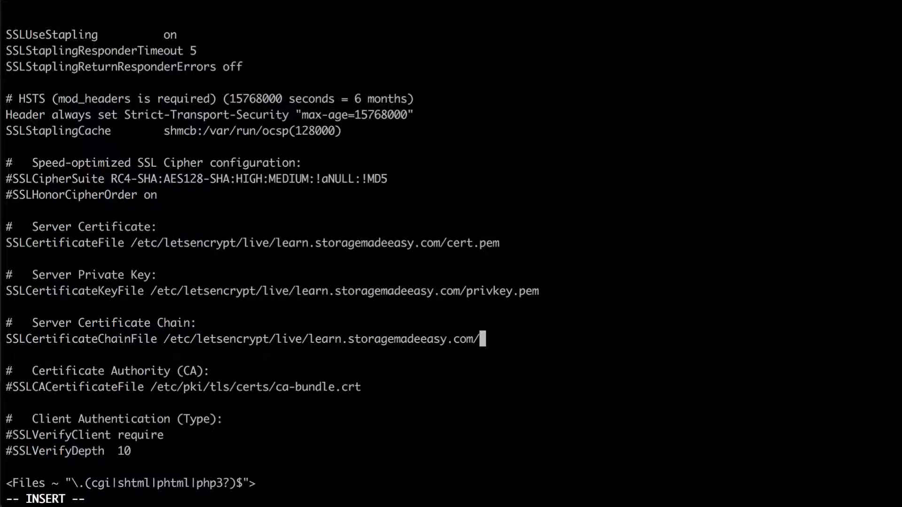
pyautogui.write('chain.pem')
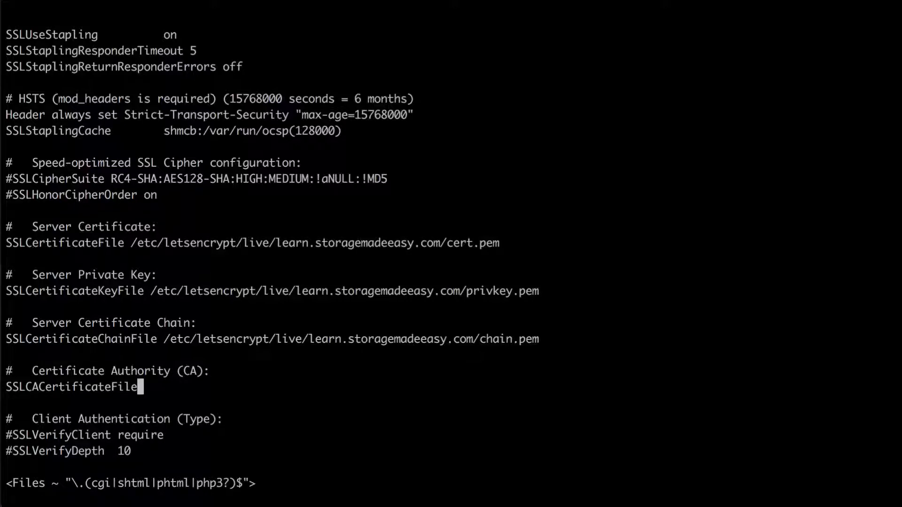
pyautogui.write('/etc/letsencrypt/live/learn.storagemadeeasy.com/')
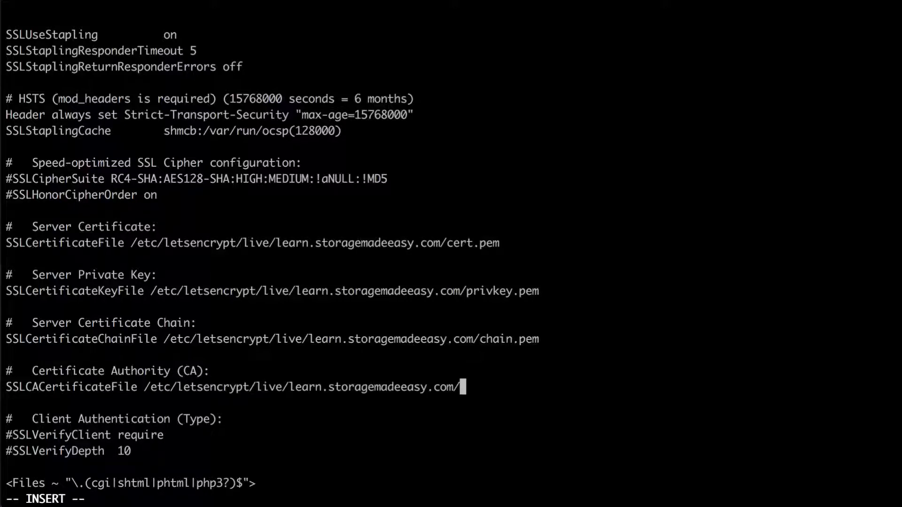
pyautogui.write('f')
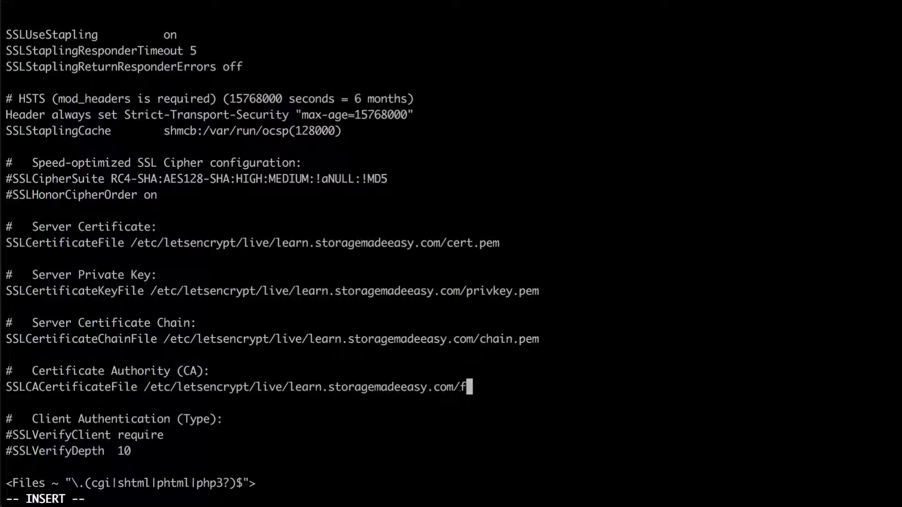
pyautogui.write('ullcha')
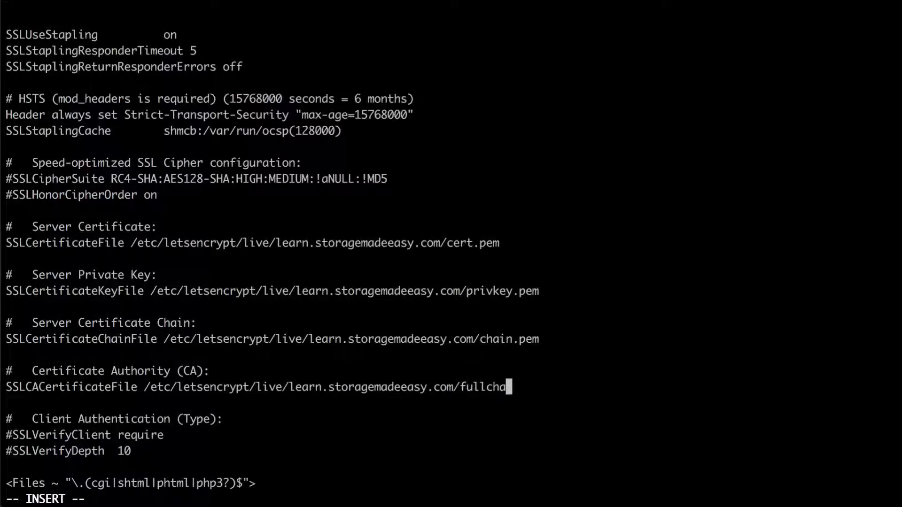
pyautogui.write('in.pe')
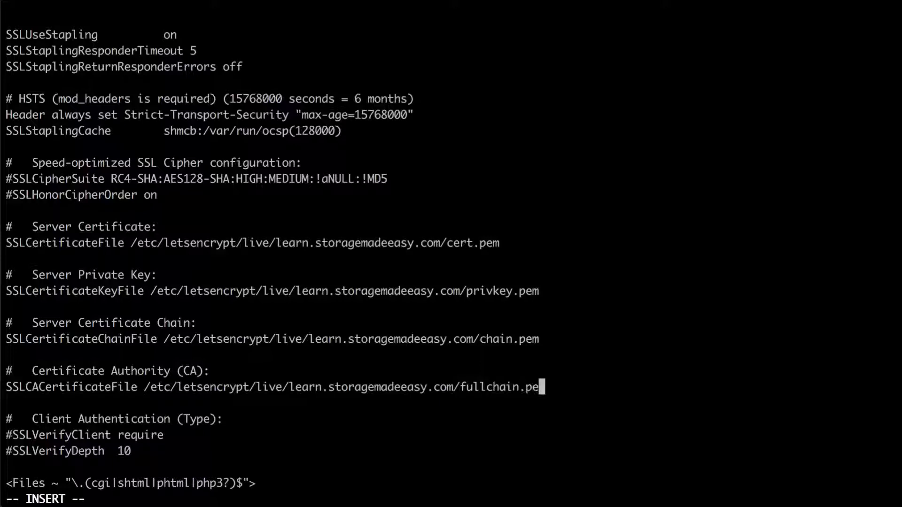
pyautogui.press('Escape')
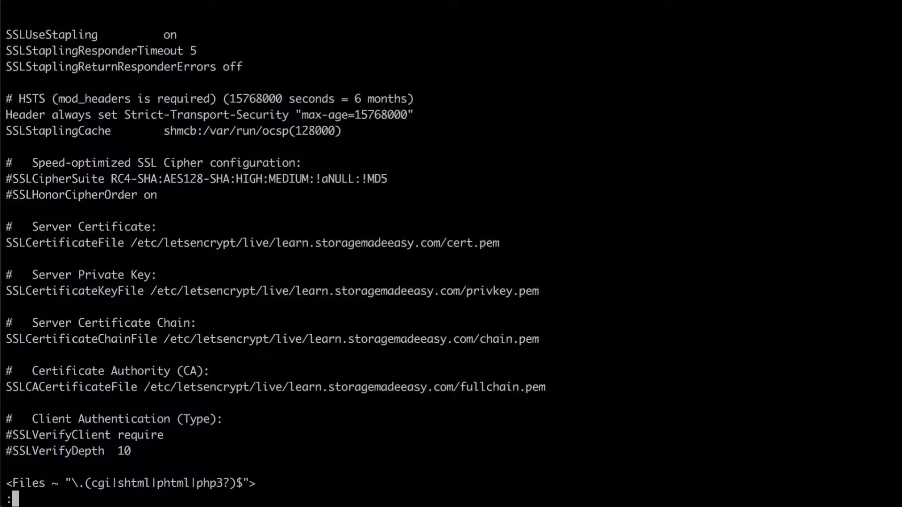
pyautogui.write('wq')
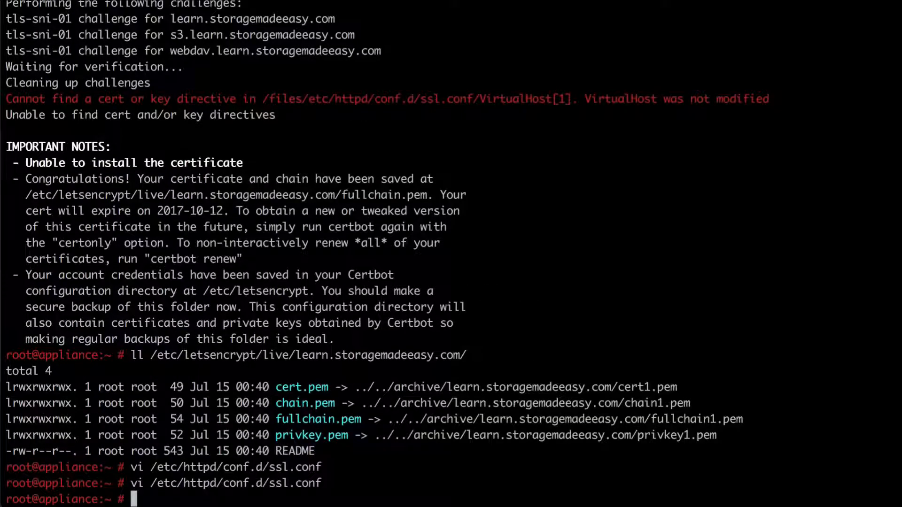
# Restart httpd with systemctl and check its service status
pyautogui.write('systemctl restart httpd')
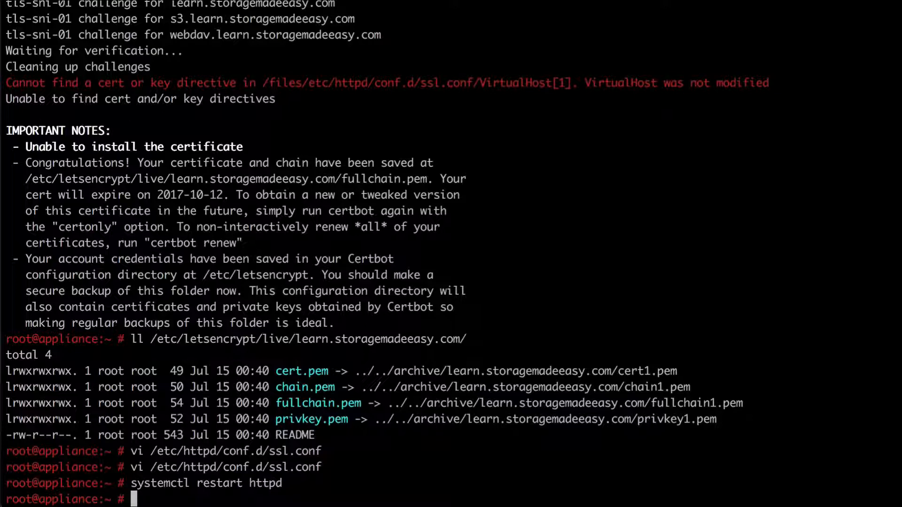
pyautogui.write('sy')
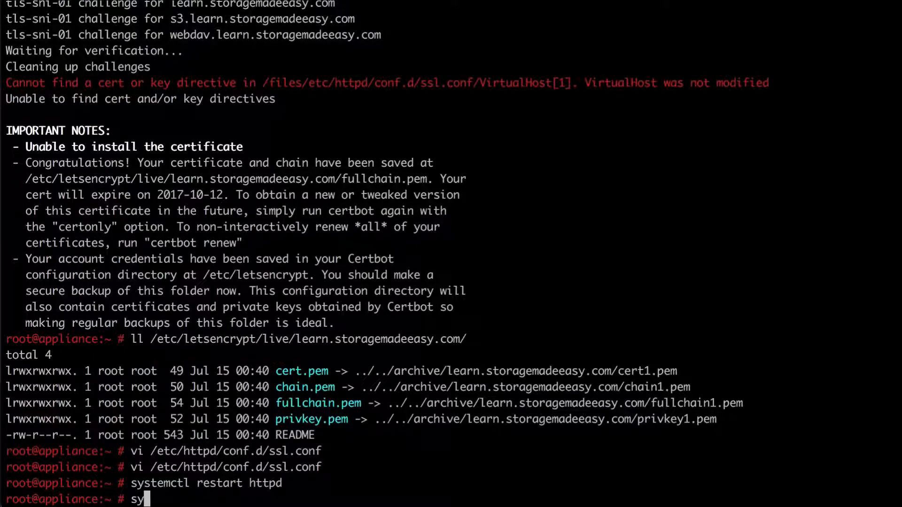
pyautogui.write('stems')
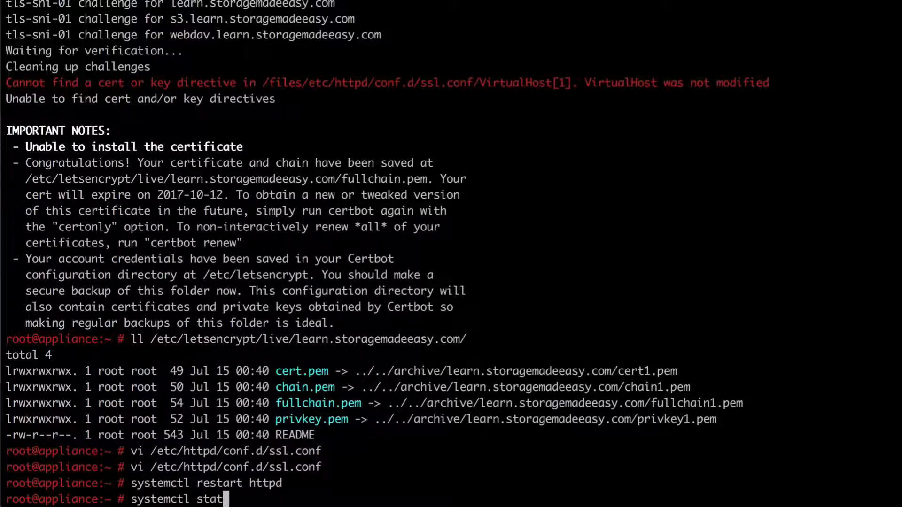
pyautogui.write('us httpd')
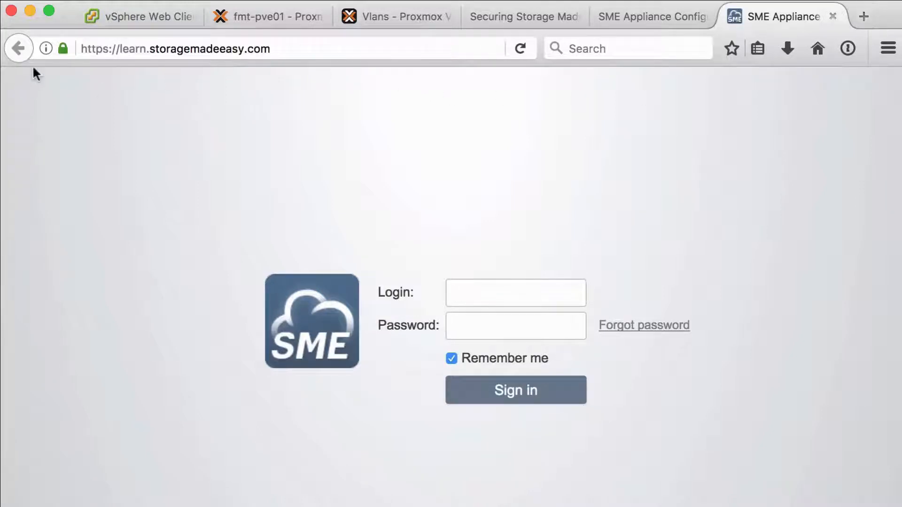
# View the site certificate: Let's Encrypt Authority X3, valid until October 12, 2017
pyautogui.click(516, 292)
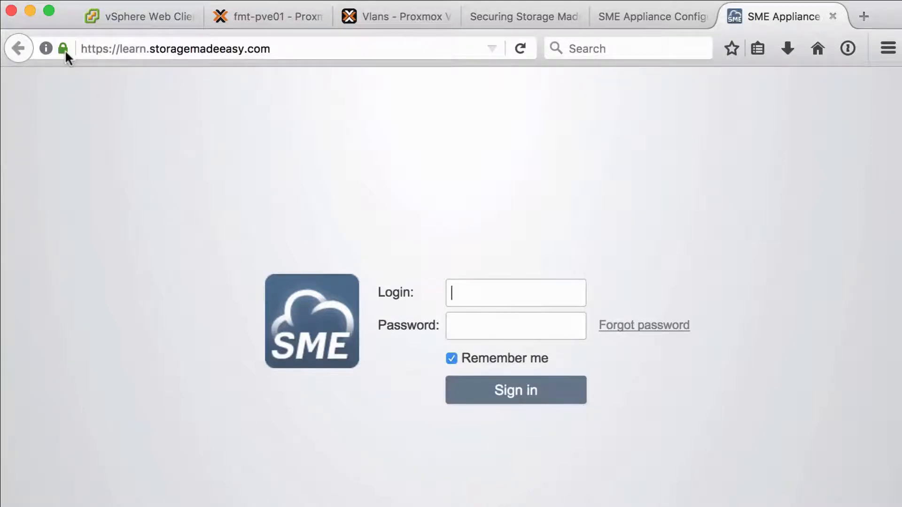
pyautogui.click(63, 48)
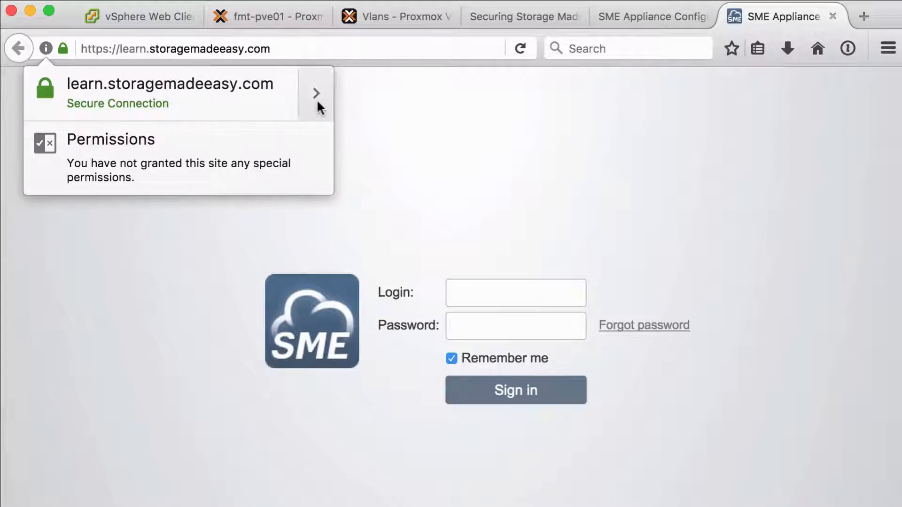
pyautogui.click(316, 92)
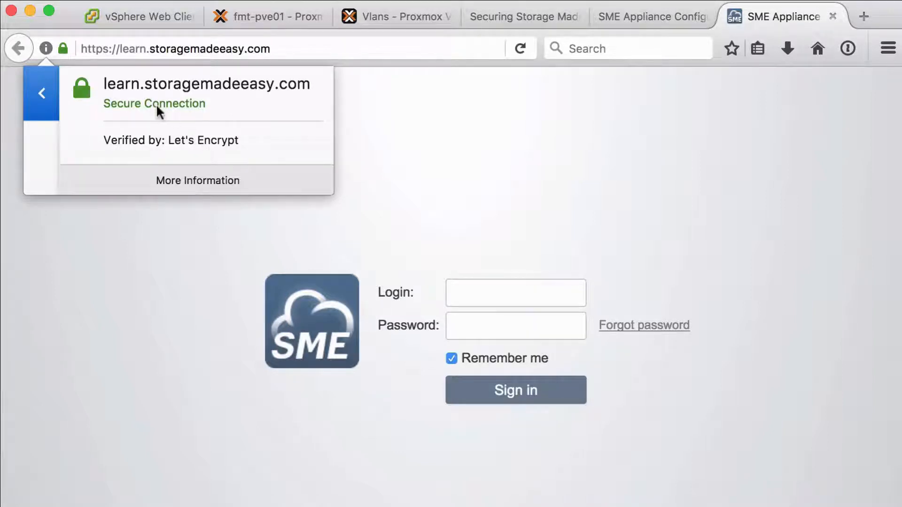
pyautogui.click(197, 180)
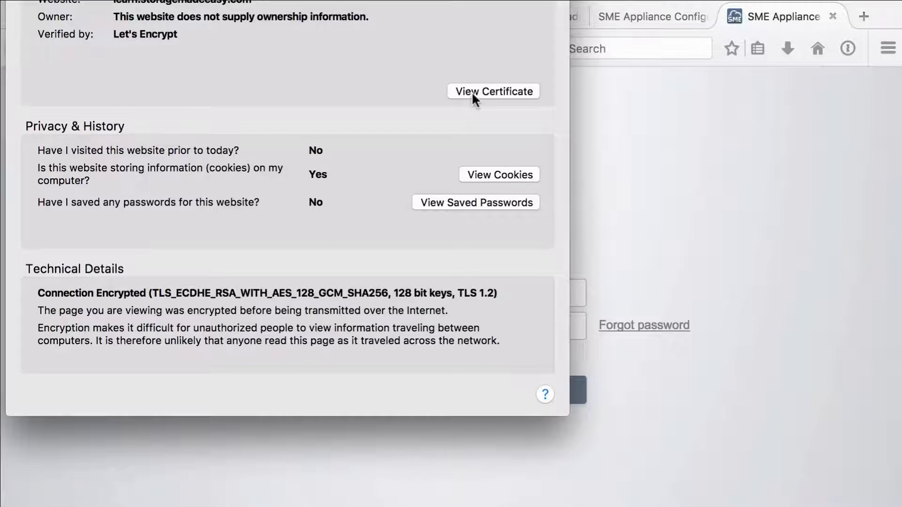
pyautogui.moveTo(420, 147)
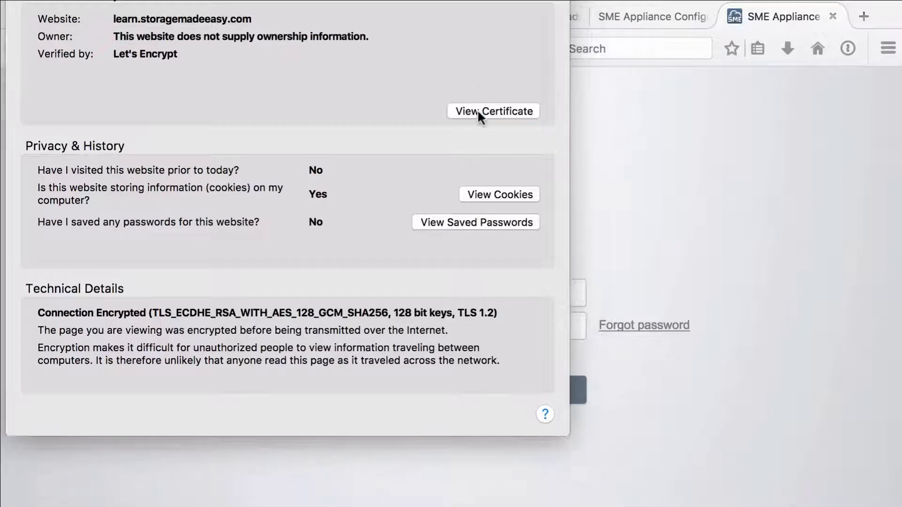
pyautogui.click(493, 111)
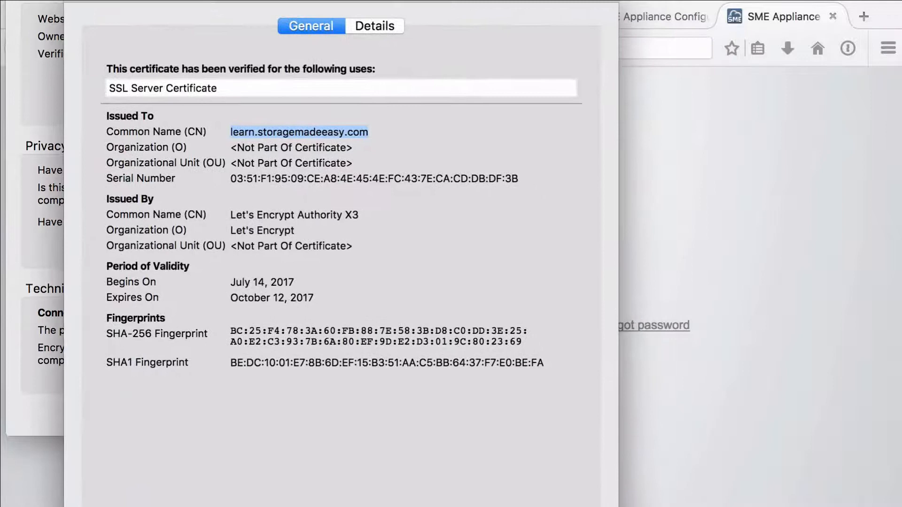
pyautogui.click(374, 26)
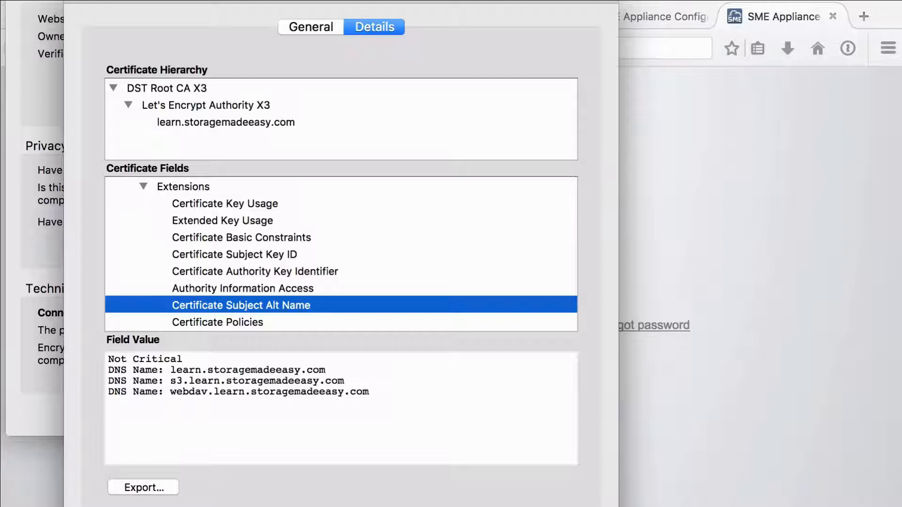
pyautogui.click(311, 27)
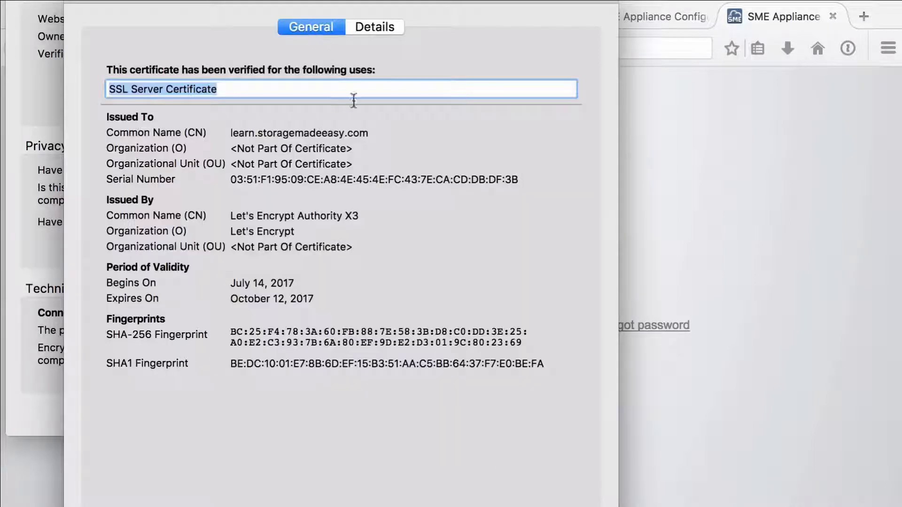
pyautogui.moveTo(243, 277)
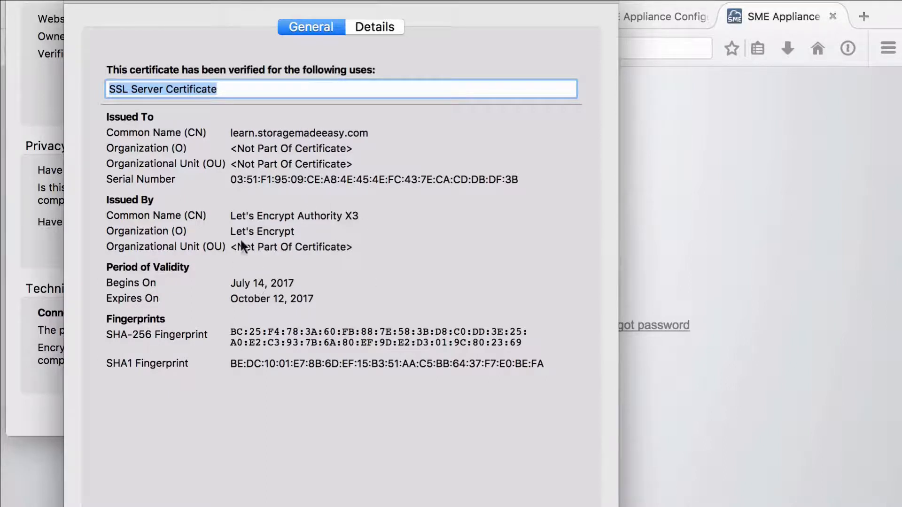
pyautogui.moveTo(314, 291)
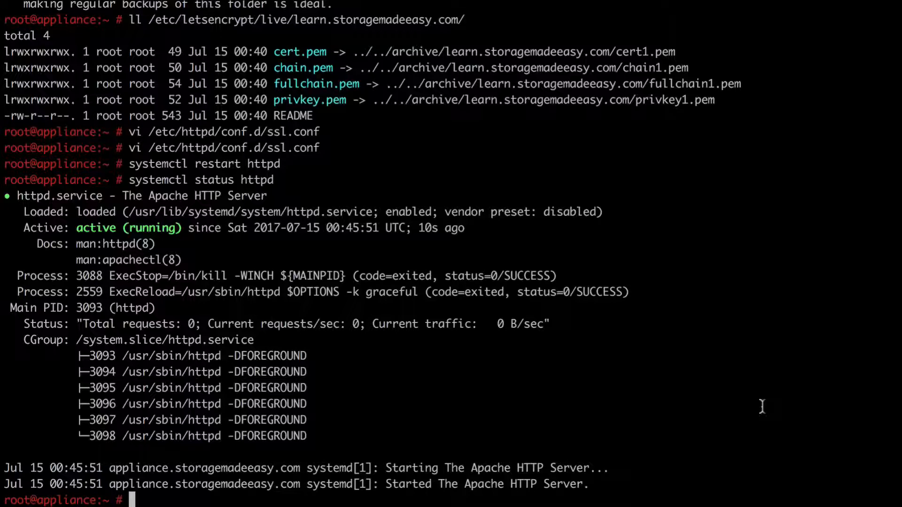
# Add '30 2 * * 1 /bin/certbot renew >> /var/log/letsencrypt/le-renew.log' to the root crontab
pyautogui.write('cront')
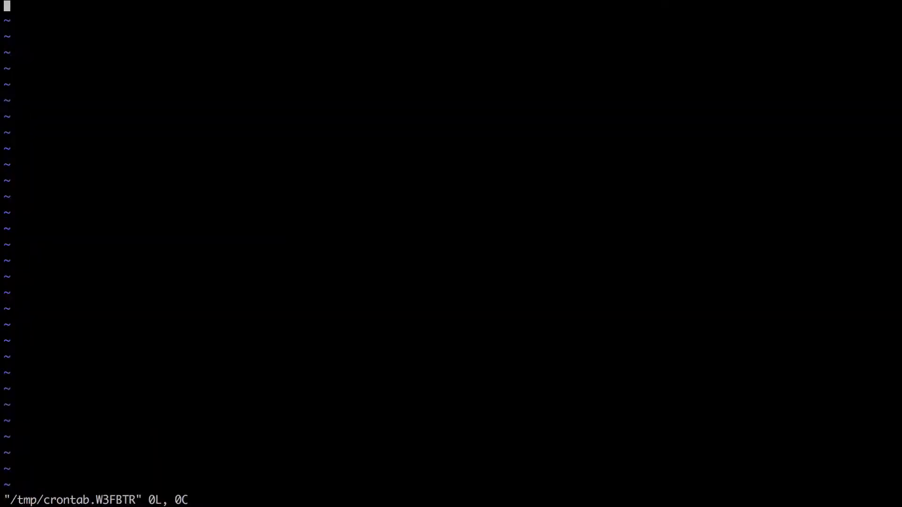
pyautogui.press('i')
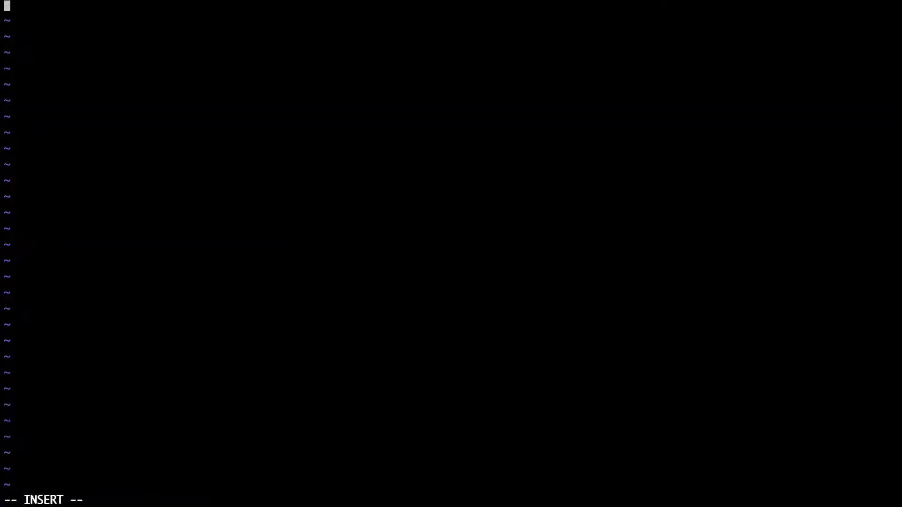
pyautogui.write('30 2 * * 1 /bin/certbot renew >> /var/log/letsencrypt/le-renew.log')
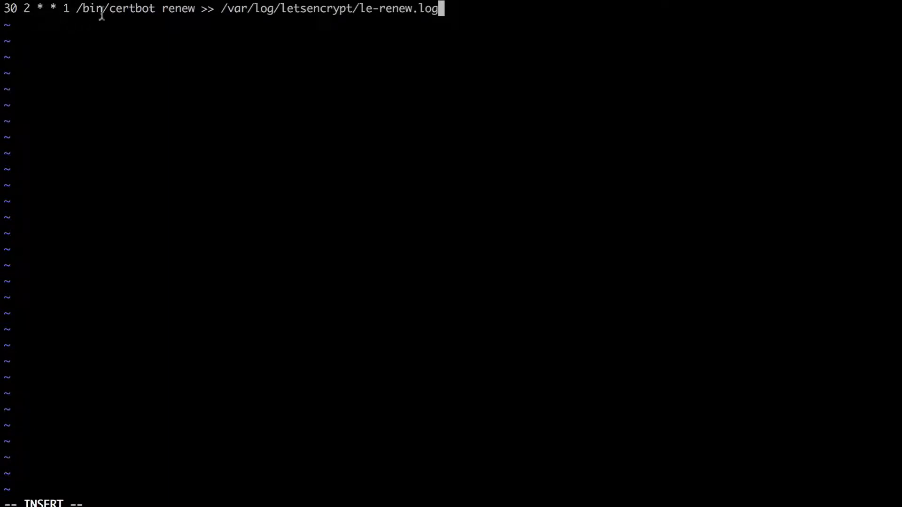
pyautogui.moveTo(182, 15)
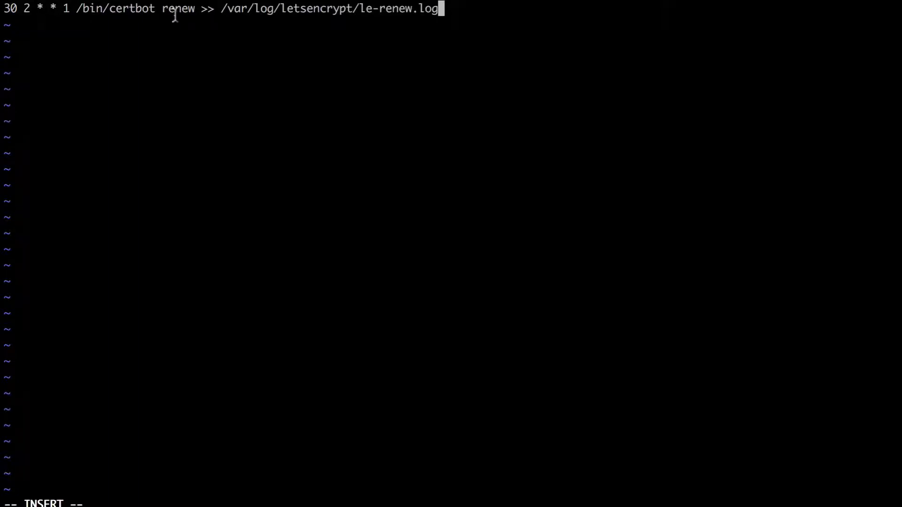
pyautogui.moveTo(299, 15)
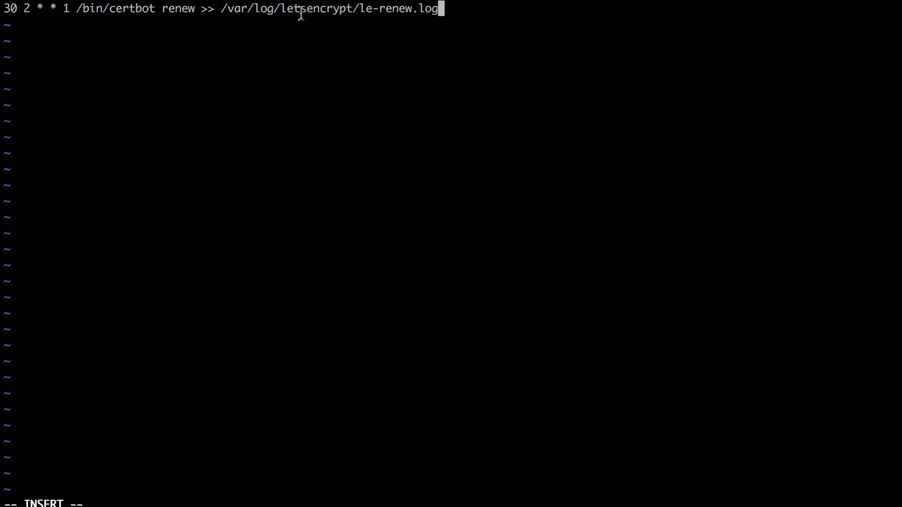
pyautogui.moveTo(408, 11)
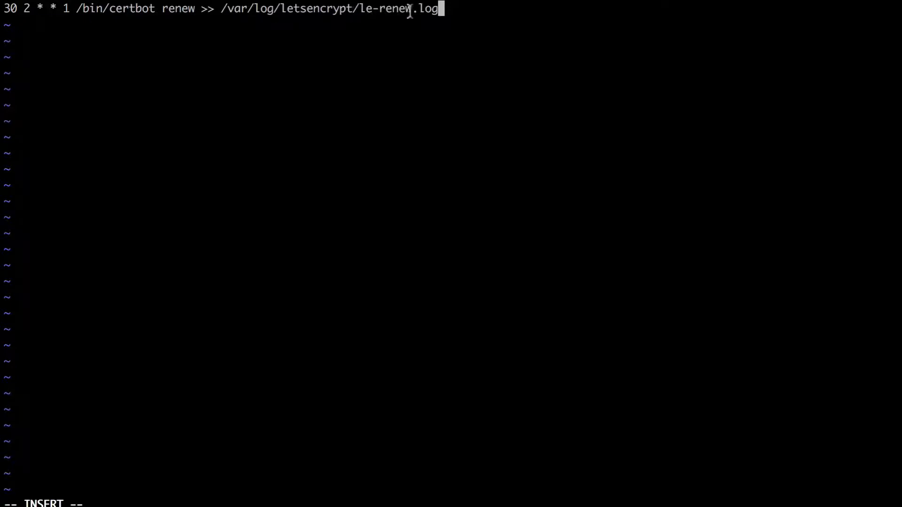